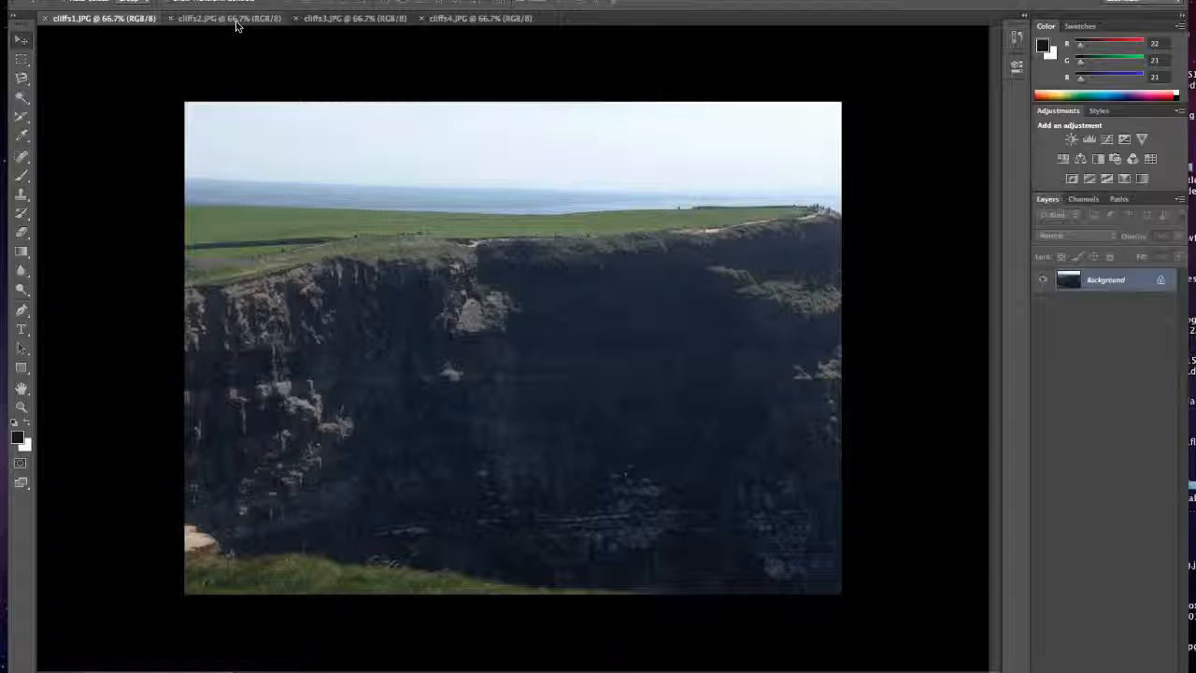
{"action": "mouse_move", "coordinate": [229, 17]}
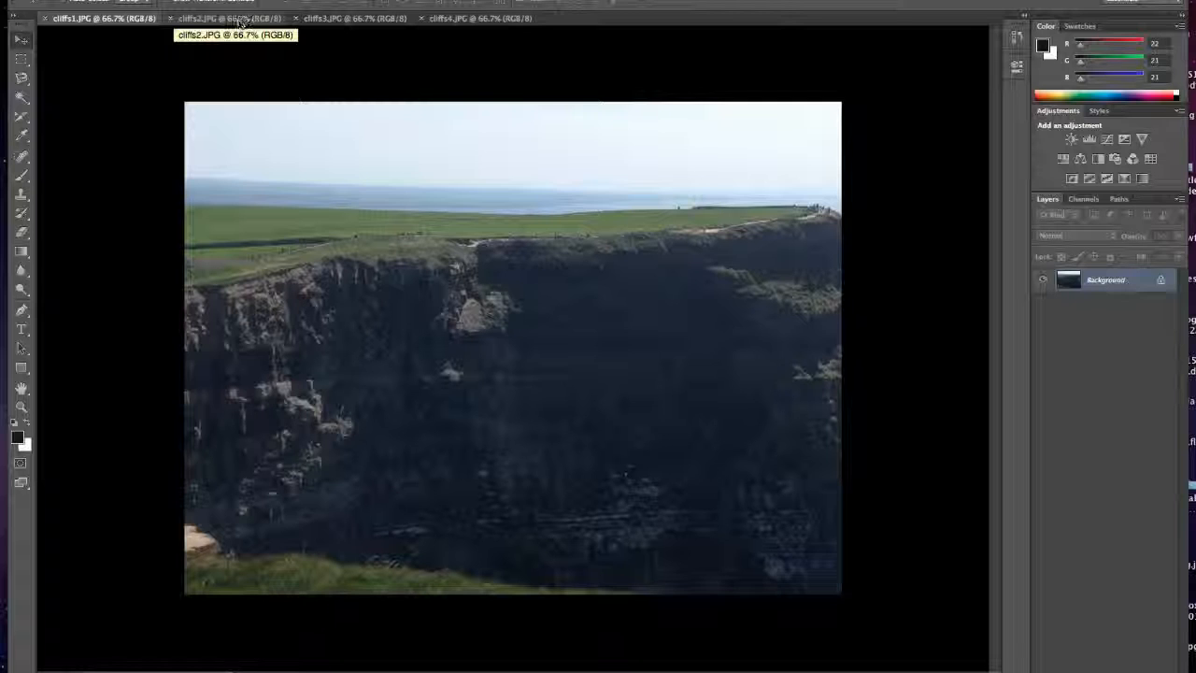
- Look through the four open cliff photos, ending on the first one
{"action": "left_click", "coordinate": [229, 18]}
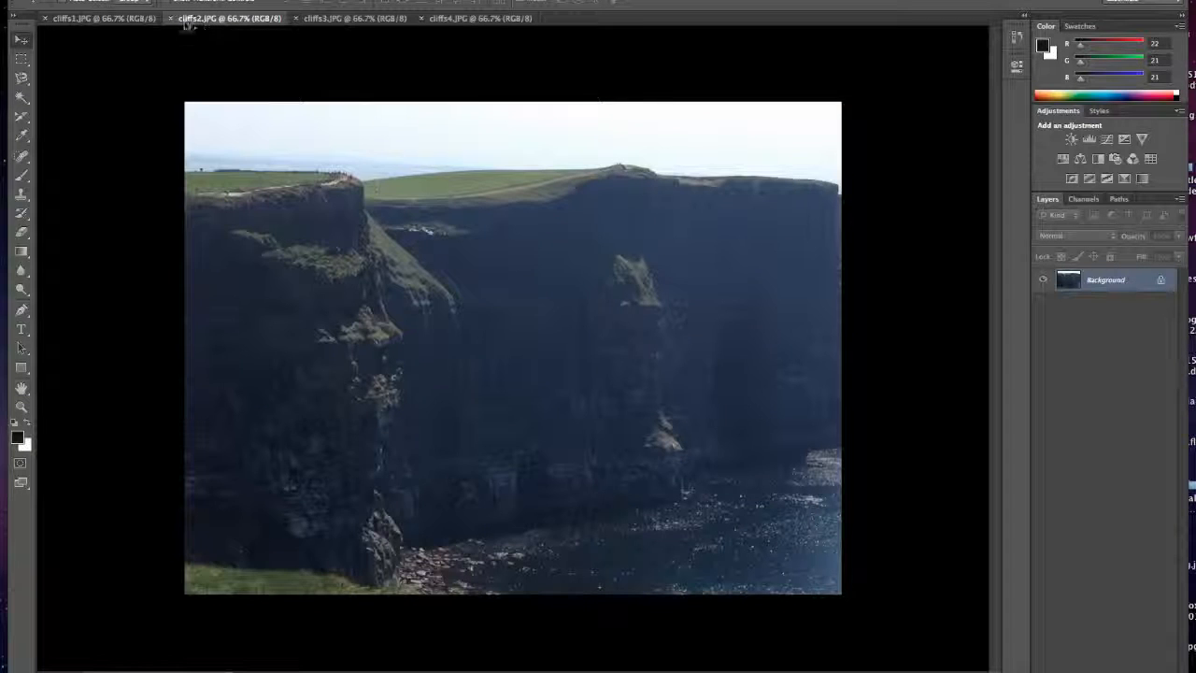
{"action": "left_click", "coordinate": [98, 17]}
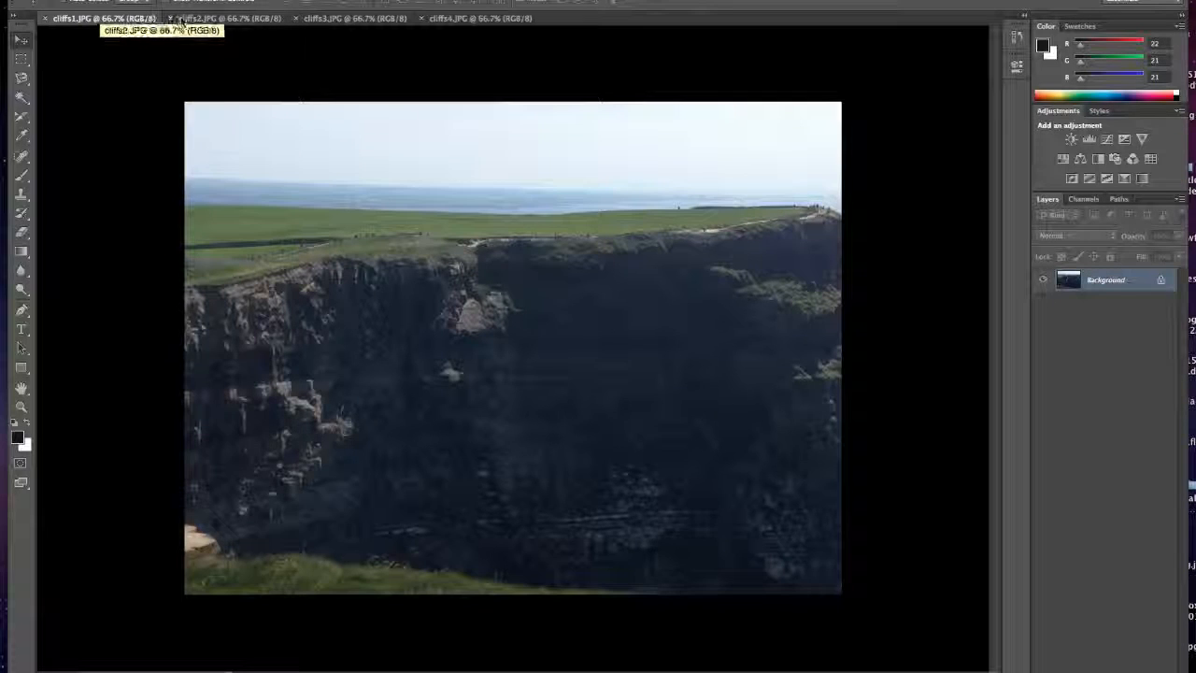
{"action": "left_click", "coordinate": [224, 18]}
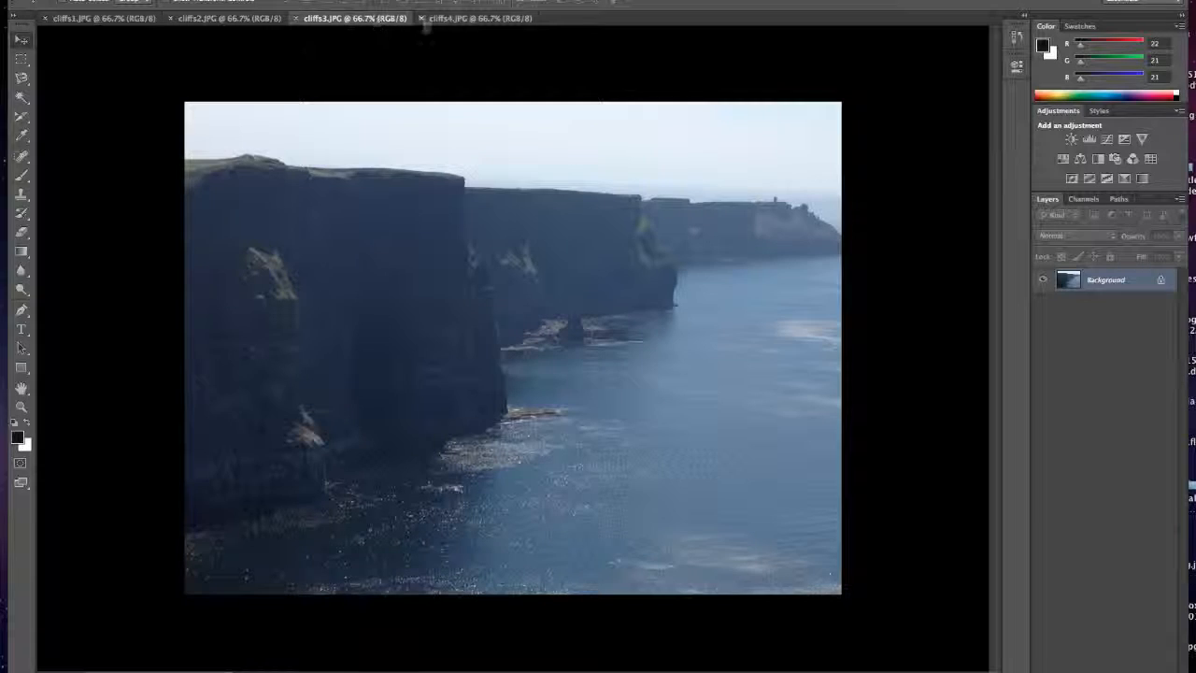
{"action": "left_click", "coordinate": [480, 18]}
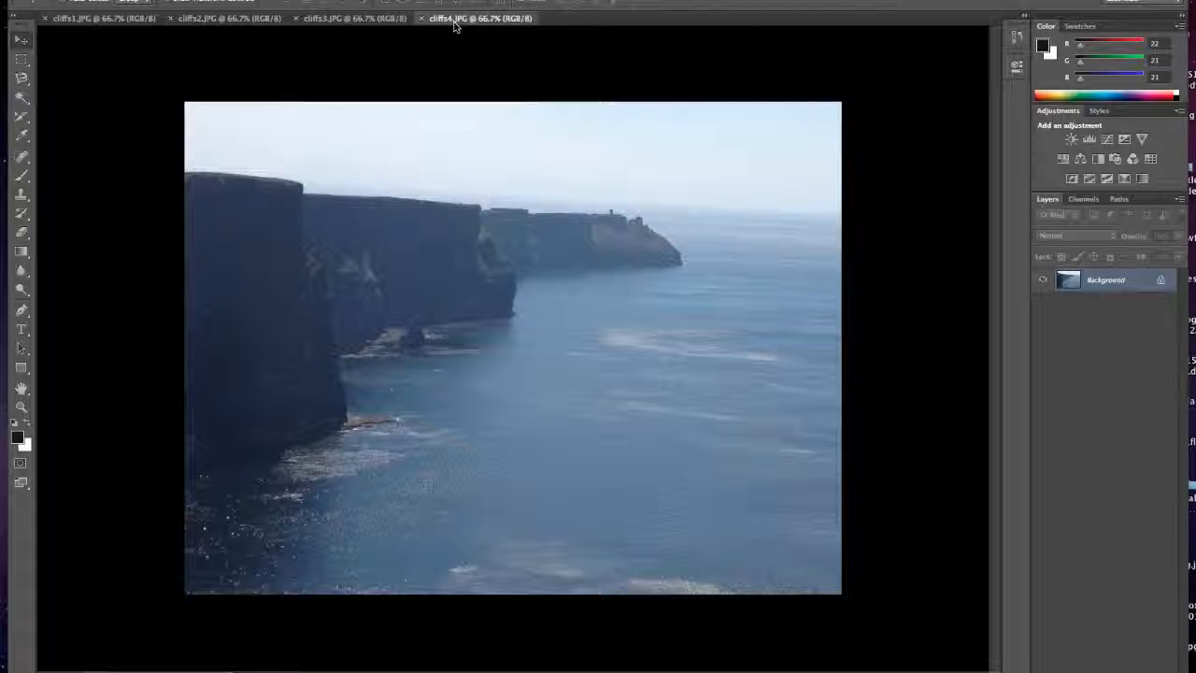
{"action": "left_click", "coordinate": [353, 17]}
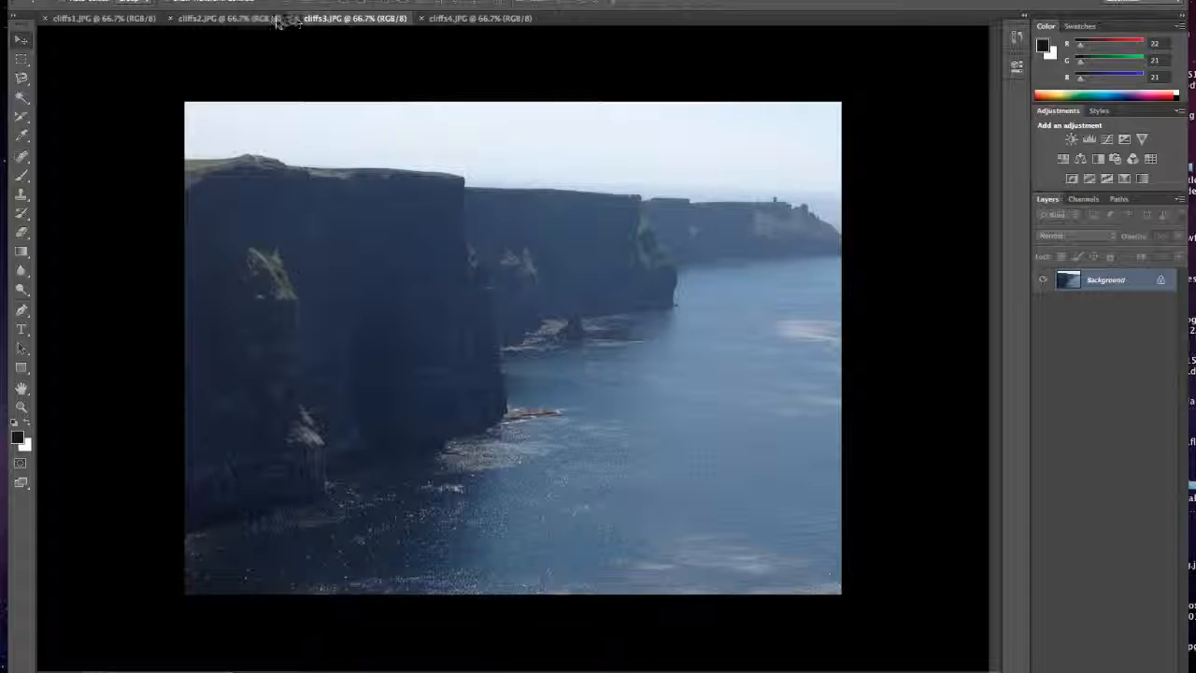
{"action": "left_click", "coordinate": [93, 18]}
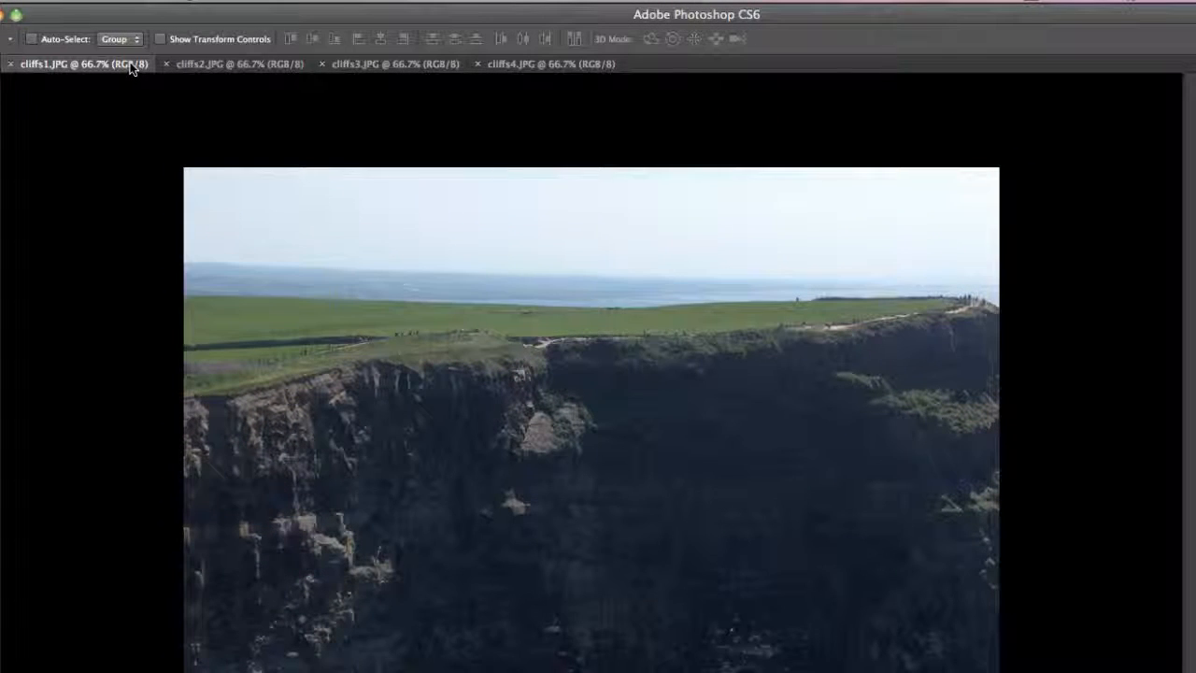
- Run Photomerge with the Spherical layout on all open cliff photos
{"action": "left_click", "coordinate": [98, 5]}
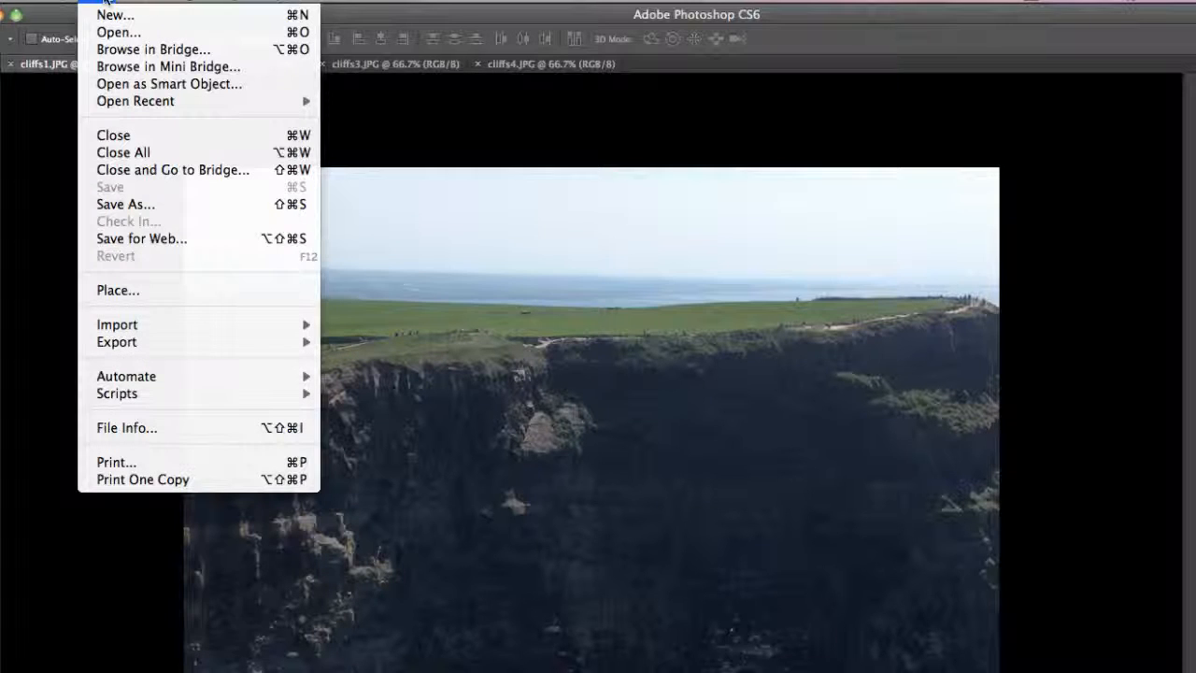
{"action": "mouse_move", "coordinate": [126, 376]}
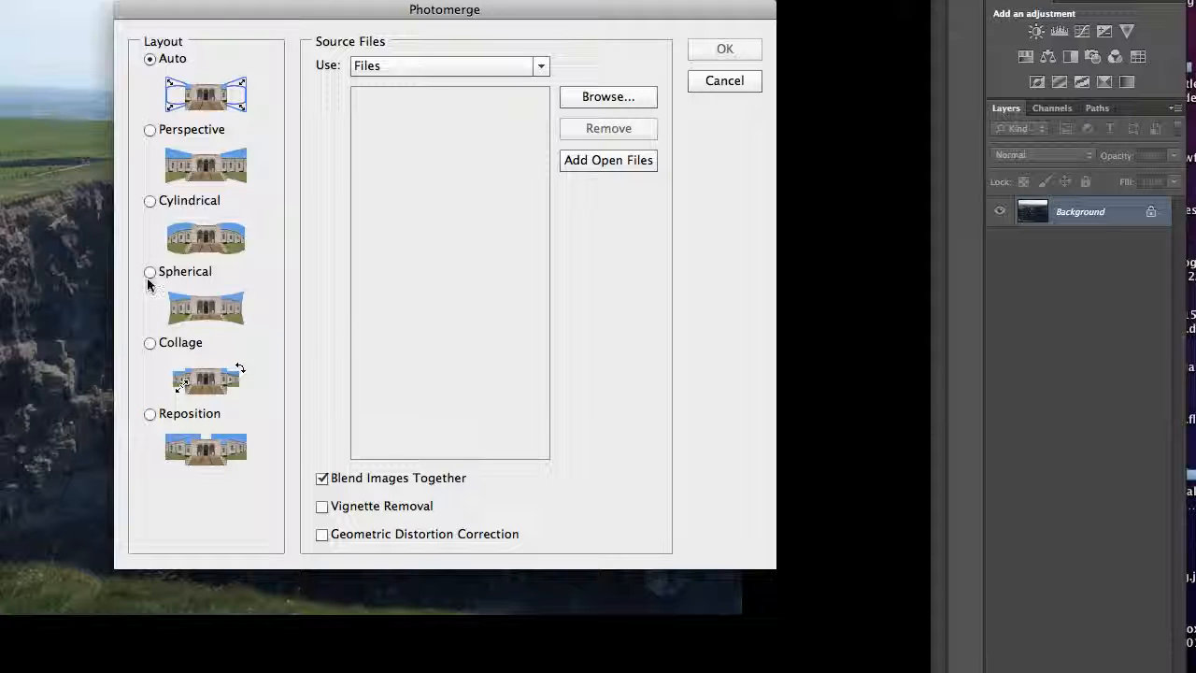
{"action": "left_click", "coordinate": [149, 272]}
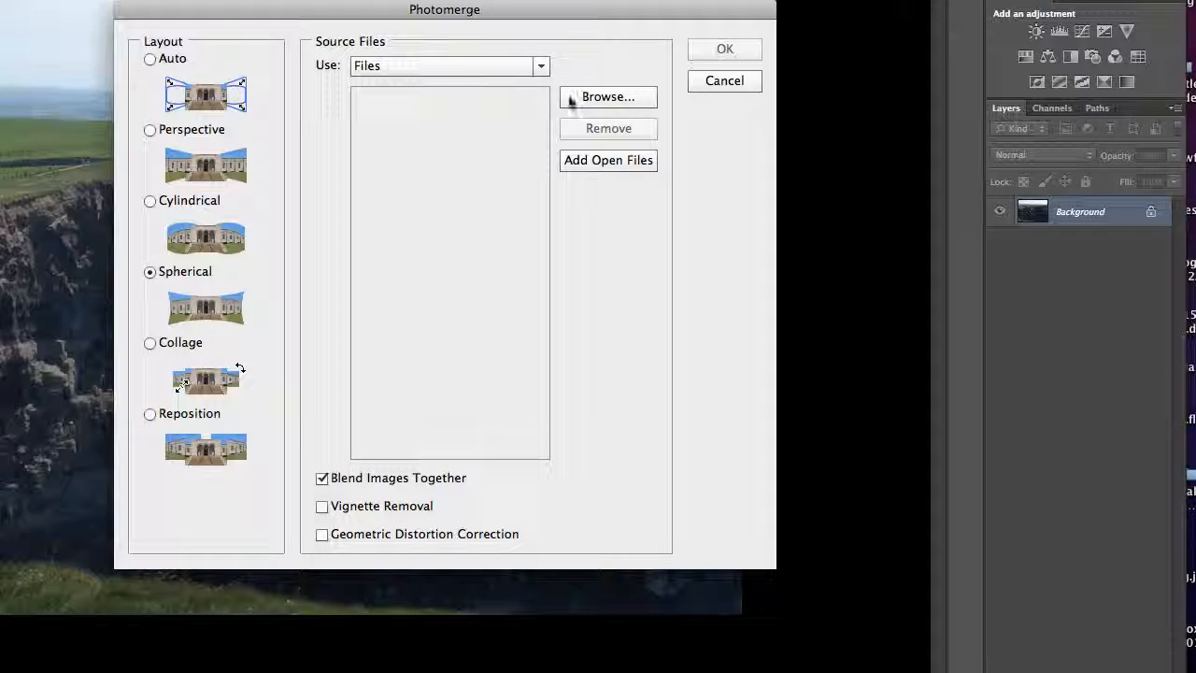
{"action": "left_click", "coordinate": [609, 159]}
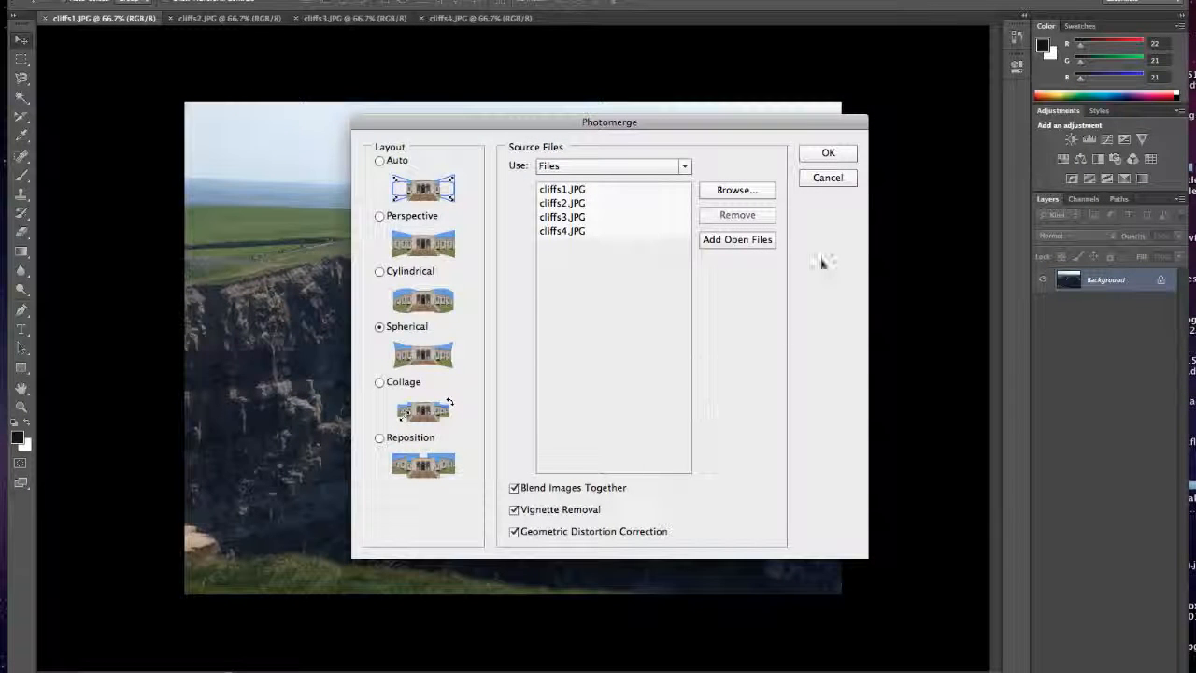
{"action": "left_click", "coordinate": [826, 152]}
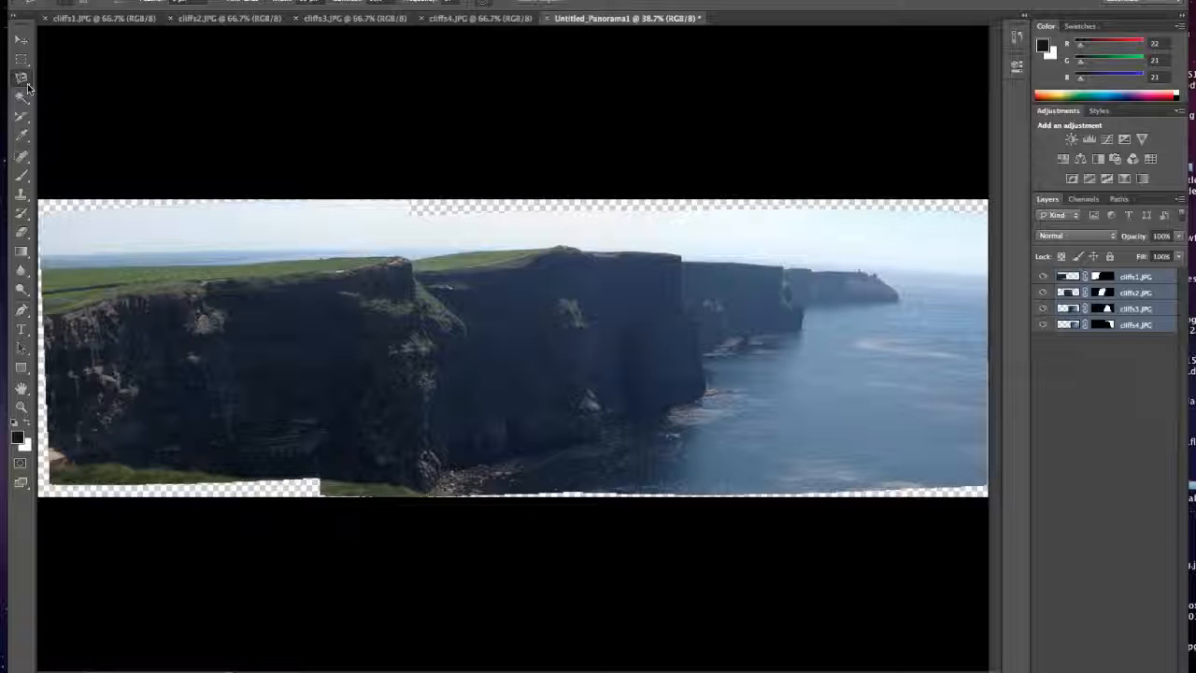
{"action": "mouse_move", "coordinate": [22, 78]}
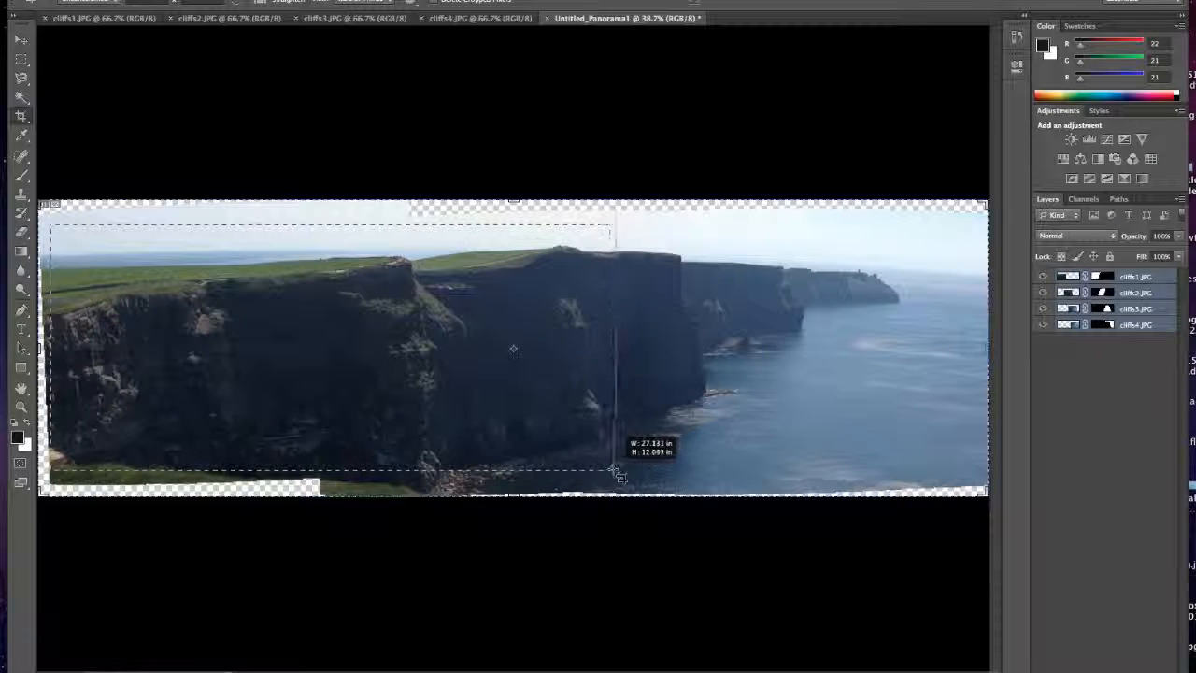
- Drag a crop box inside the panorama's transparent borders, extending it toward the right
{"action": "left_click_drag", "start_coordinate": [617, 472], "coordinate": [912, 463]}
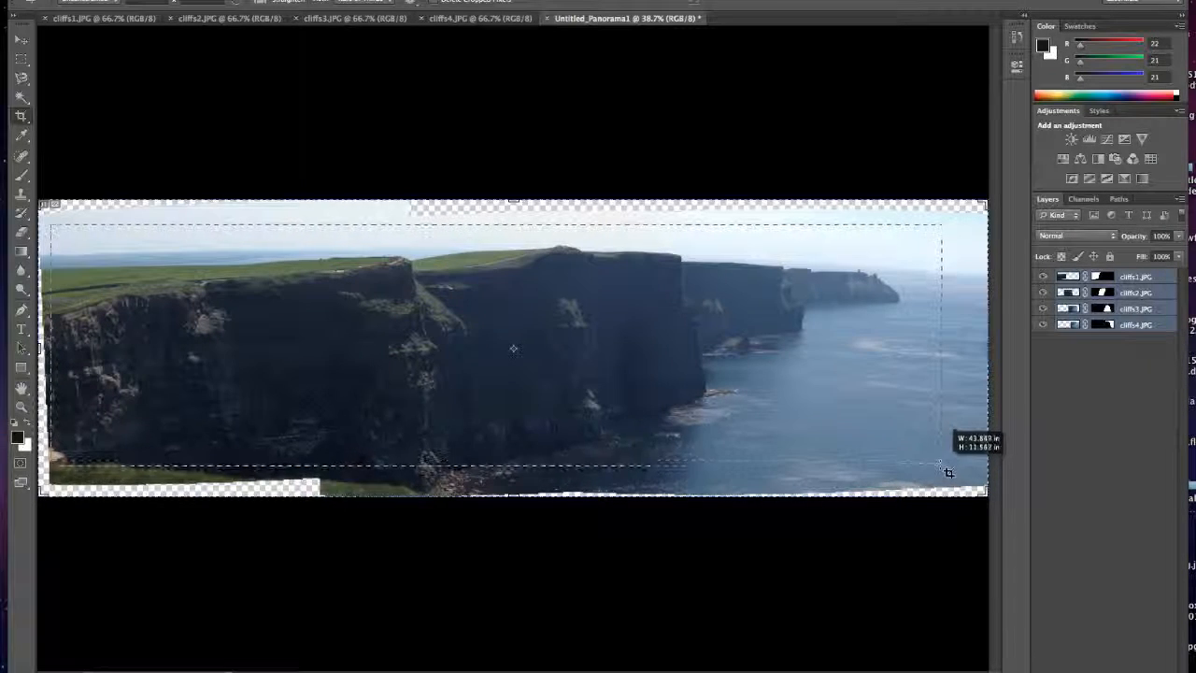
{"action": "left_click_drag", "start_coordinate": [944, 467], "coordinate": [944, 478]}
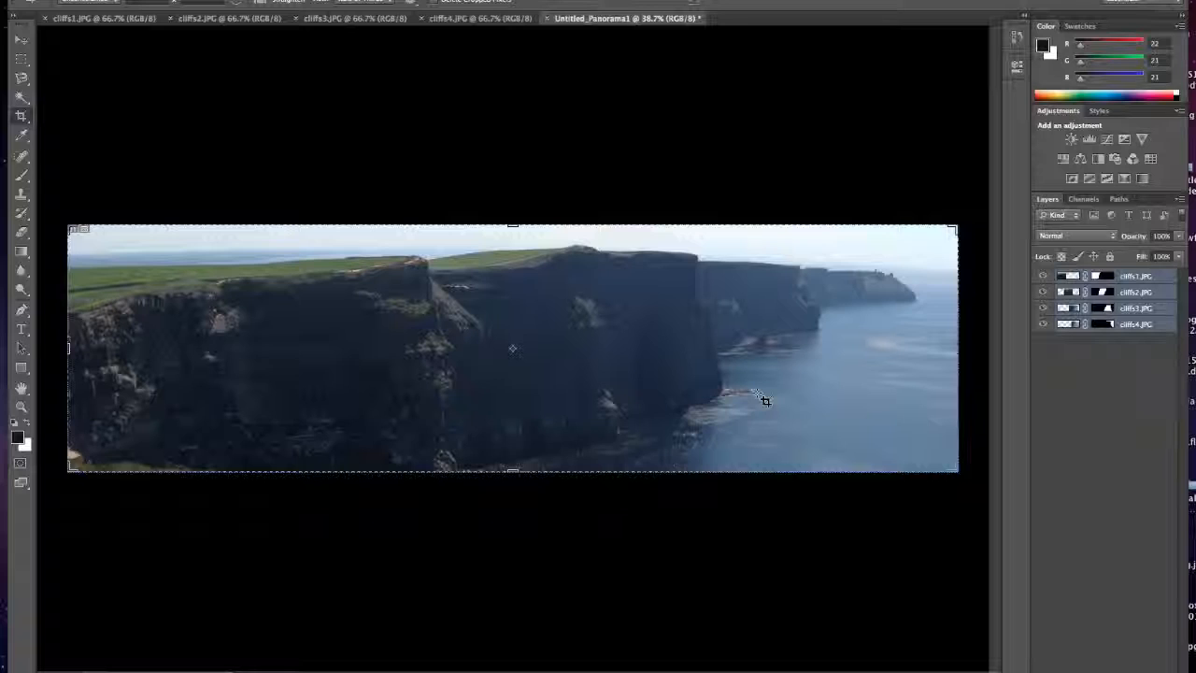
{"action": "mouse_move", "coordinate": [652, 260]}
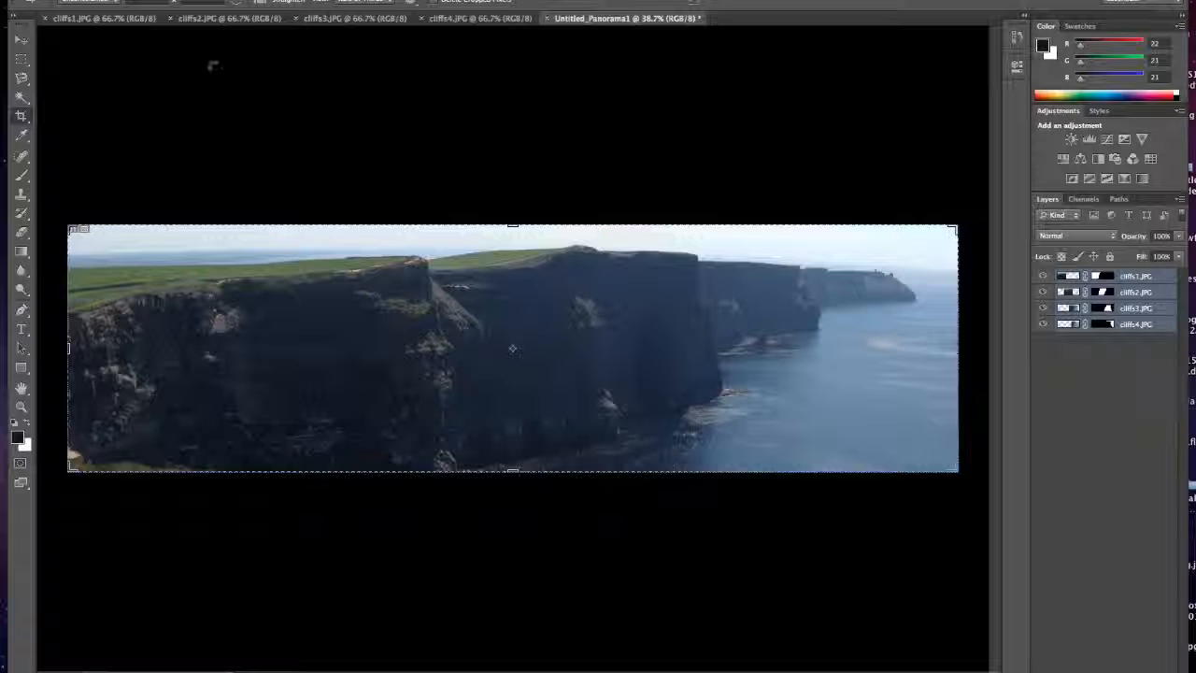
- Resample the panorama to 300 ppi in Image Size, giving 13167 by 3662 pixels
{"action": "left_click", "coordinate": [42, 3]}
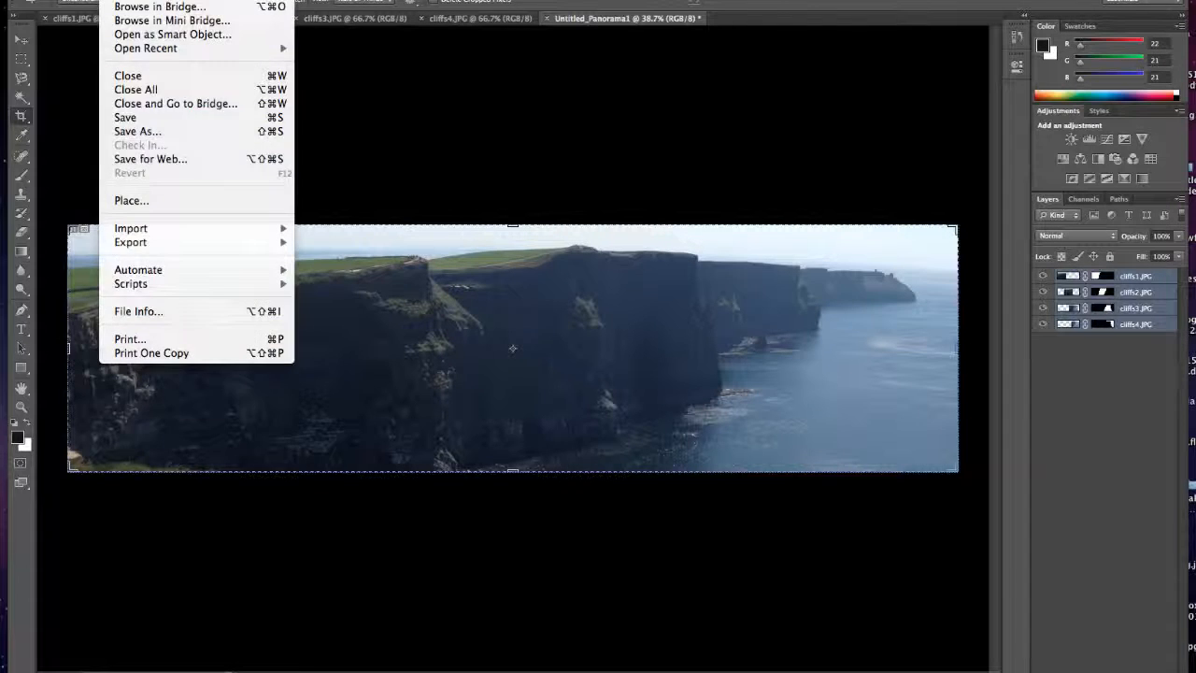
{"action": "mouse_move", "coordinate": [175, 103]}
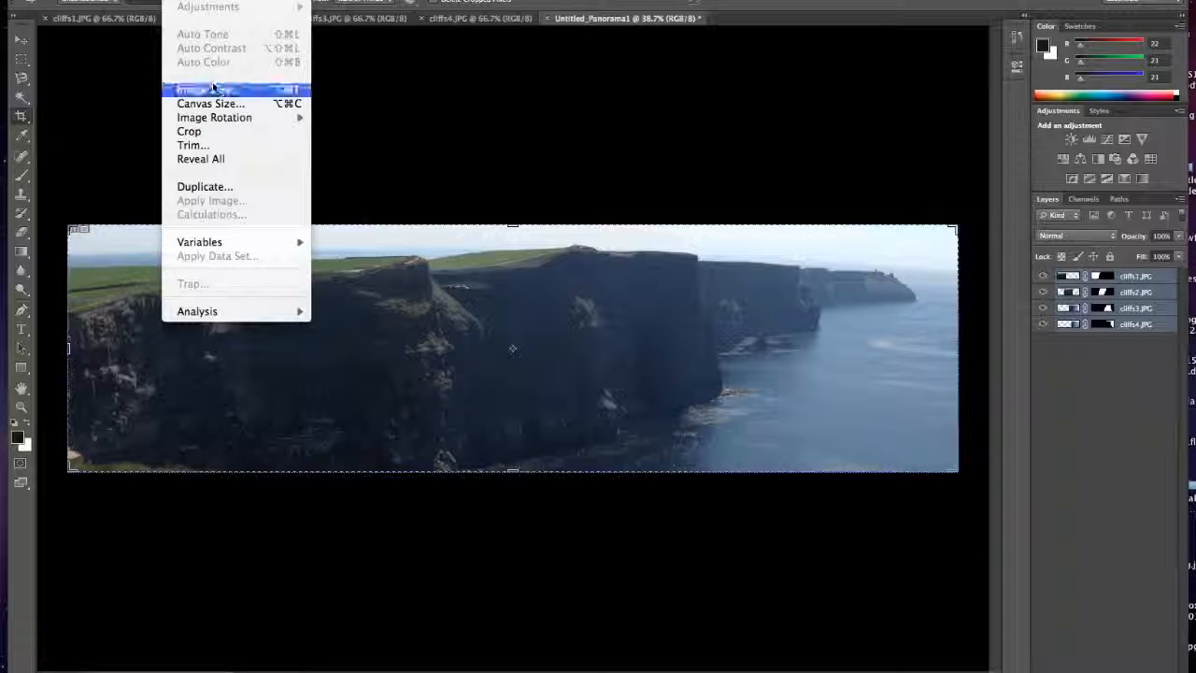
{"action": "left_click", "coordinate": [196, 89]}
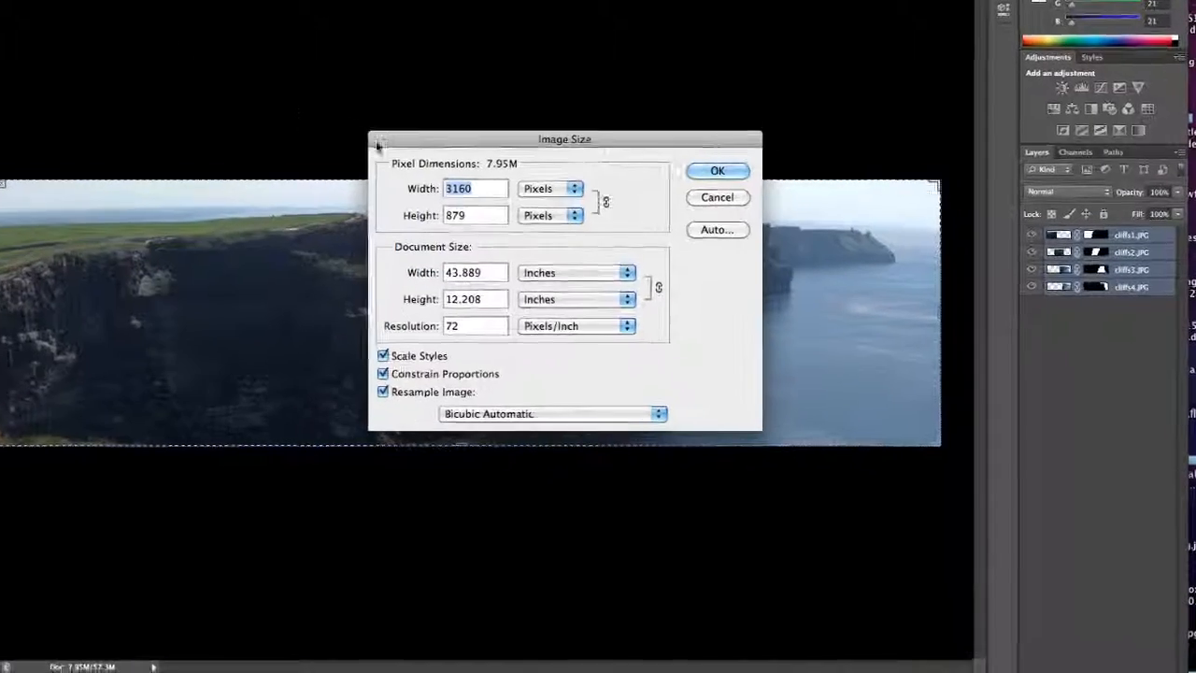
{"action": "left_click_drag", "start_coordinate": [564, 139], "coordinate": [444, 9]}
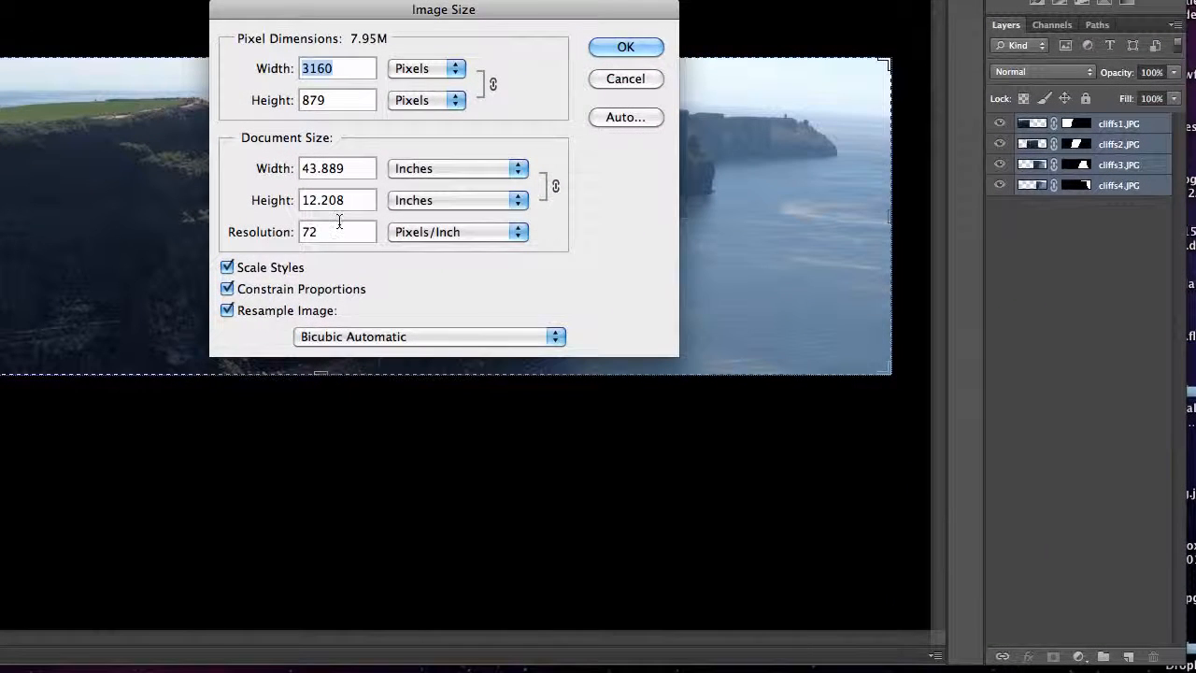
{"action": "left_click", "coordinate": [338, 231]}
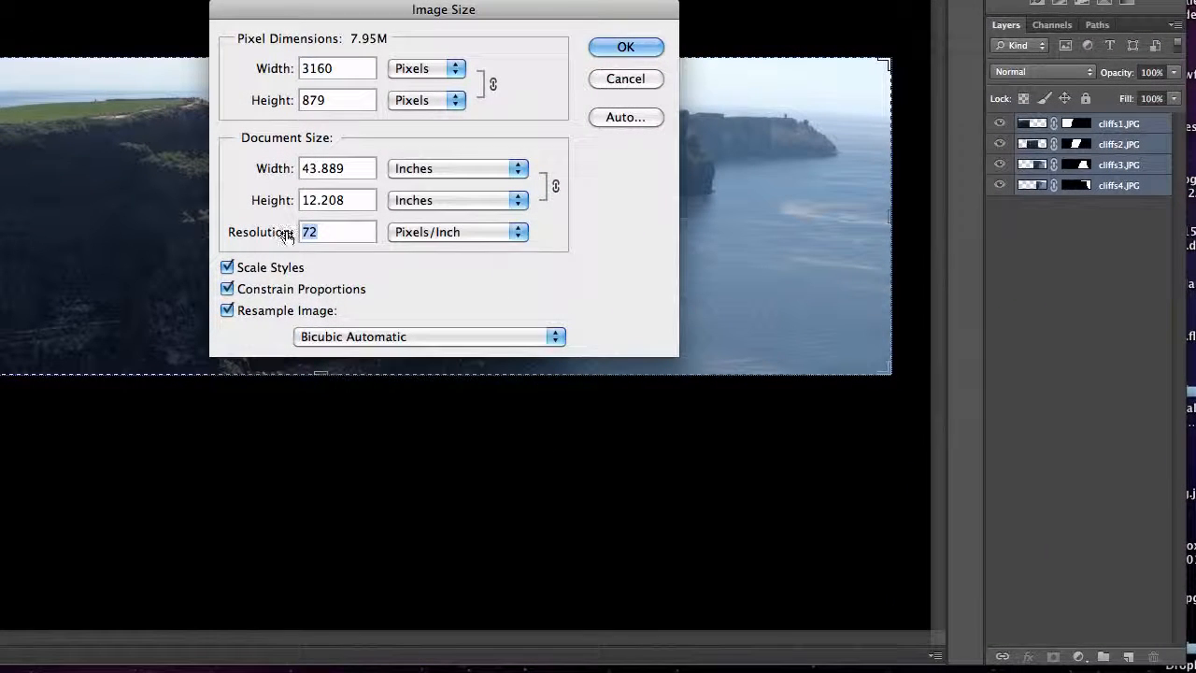
{"action": "type", "text": "300"}
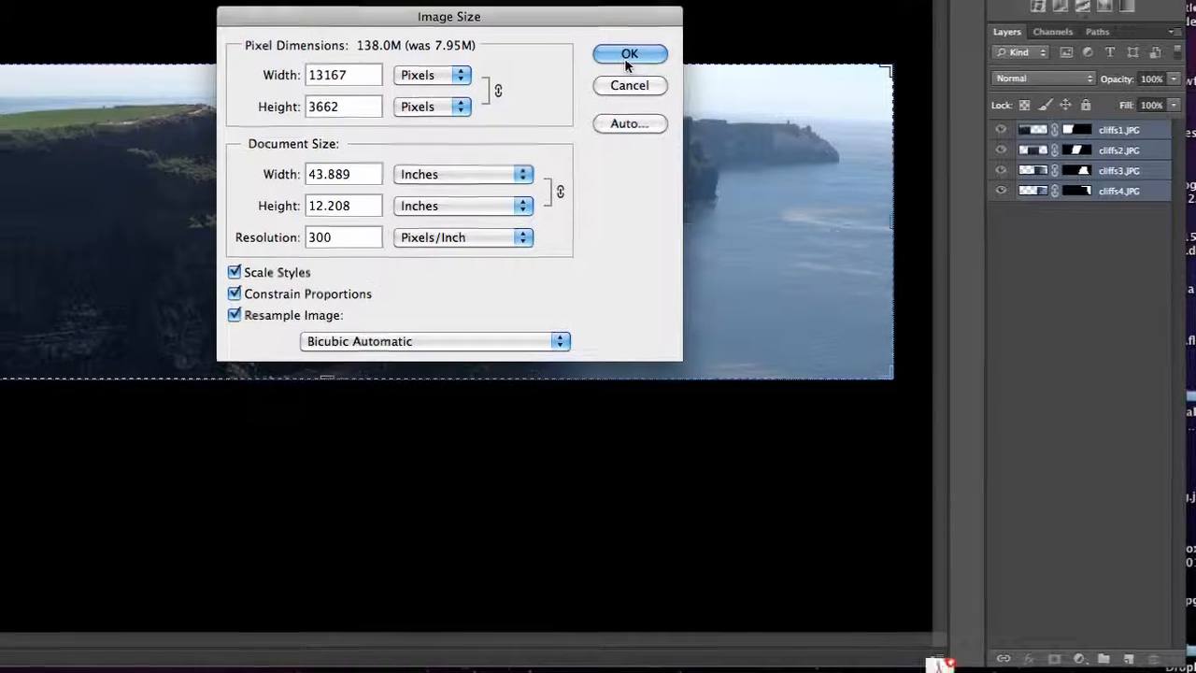
{"action": "left_click", "coordinate": [629, 54]}
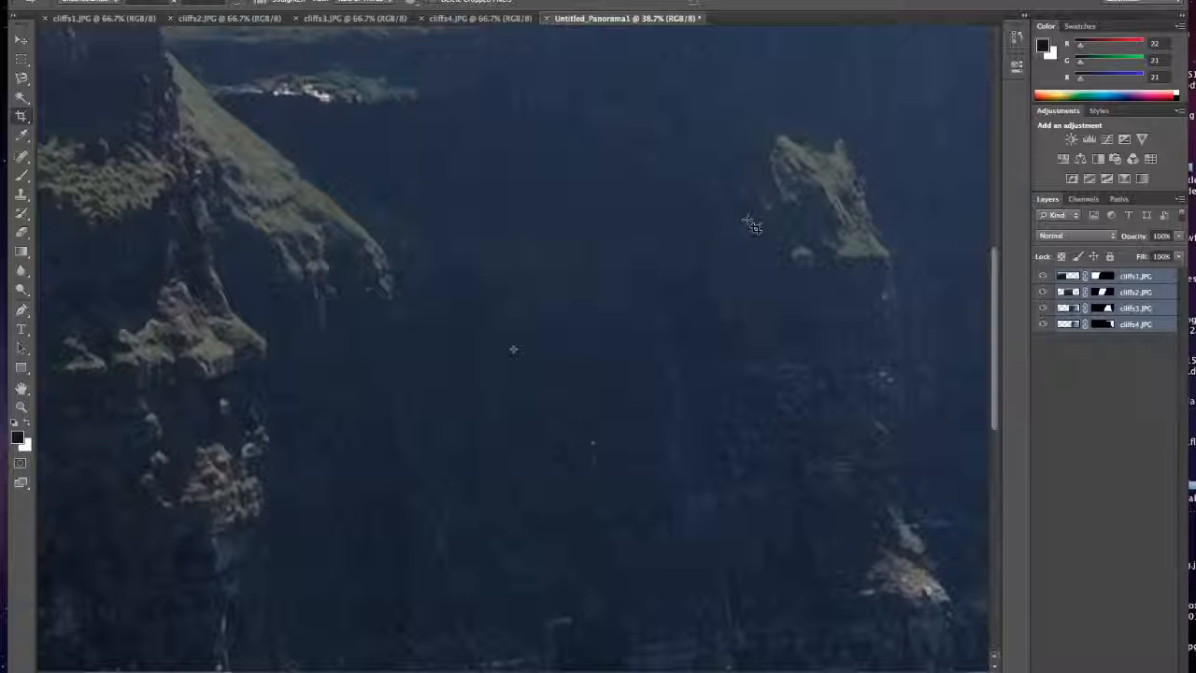
{"action": "mouse_move", "coordinate": [290, 84]}
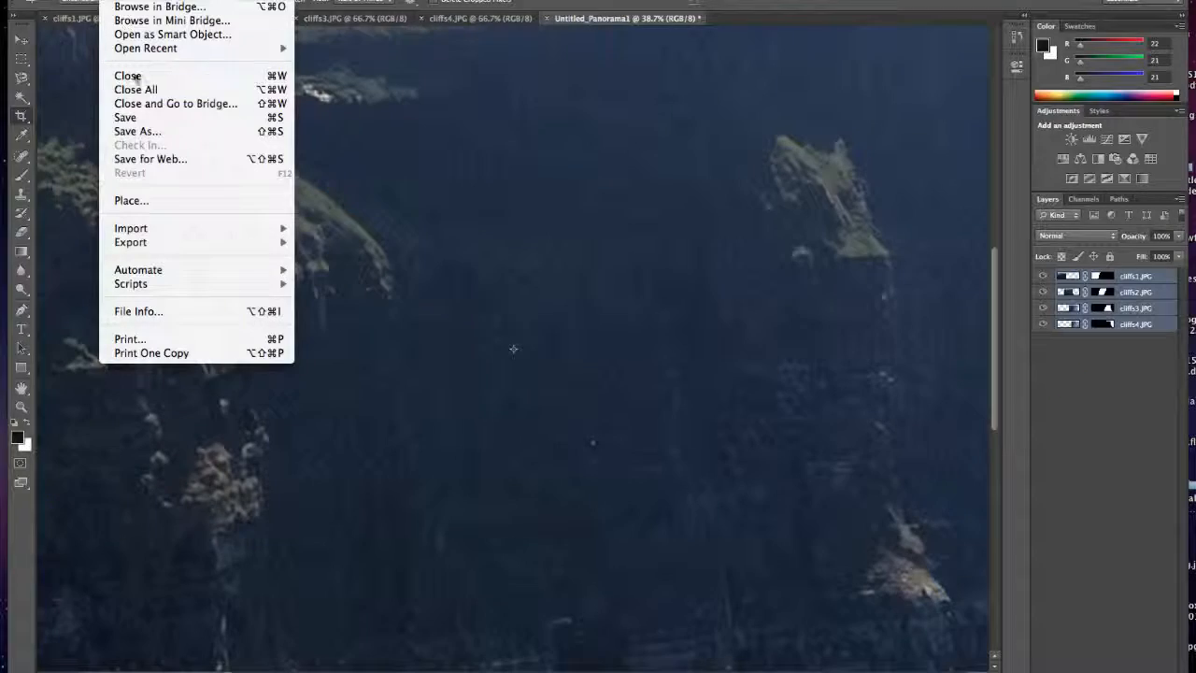
- Save a JPEG copy as cliffs.jpg on the Desktop, replacing the existing file
{"action": "left_click", "coordinate": [137, 131]}
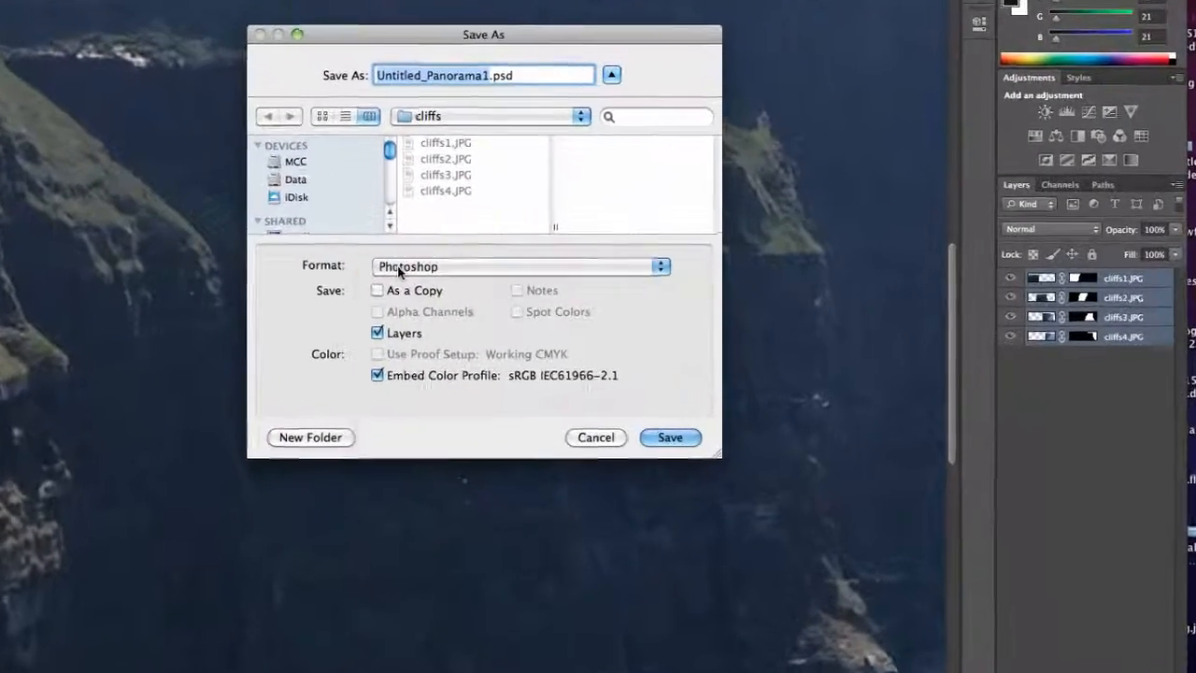
{"action": "left_click", "coordinate": [519, 266]}
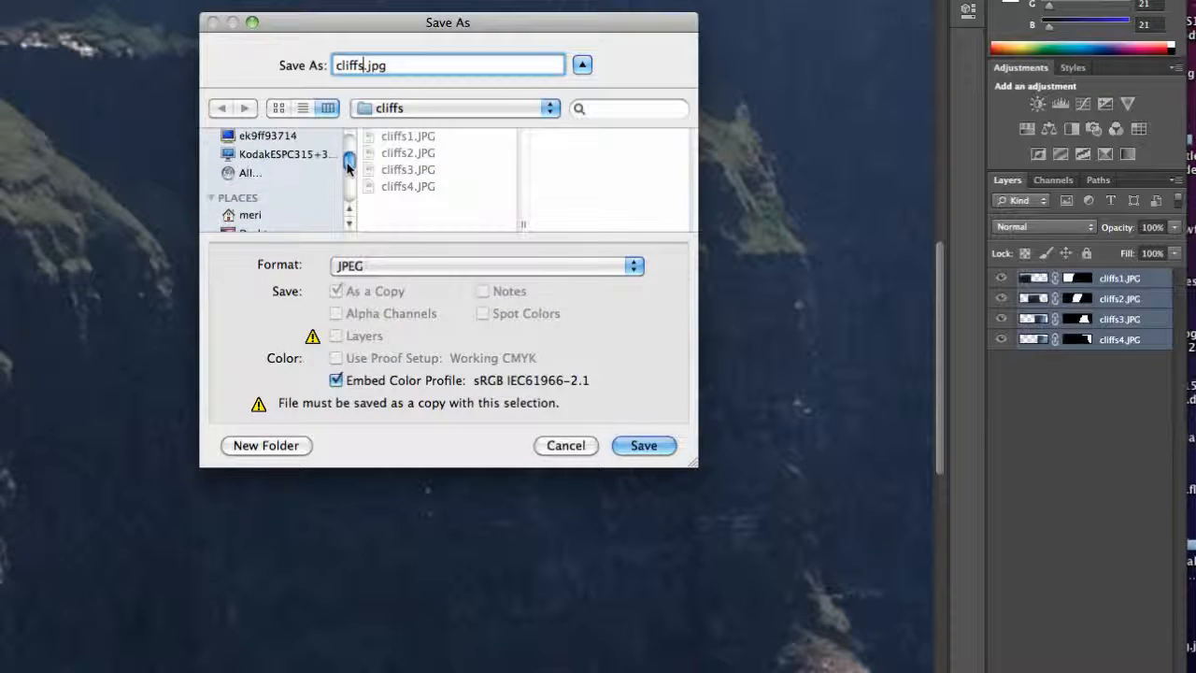
{"action": "left_click", "coordinate": [261, 211]}
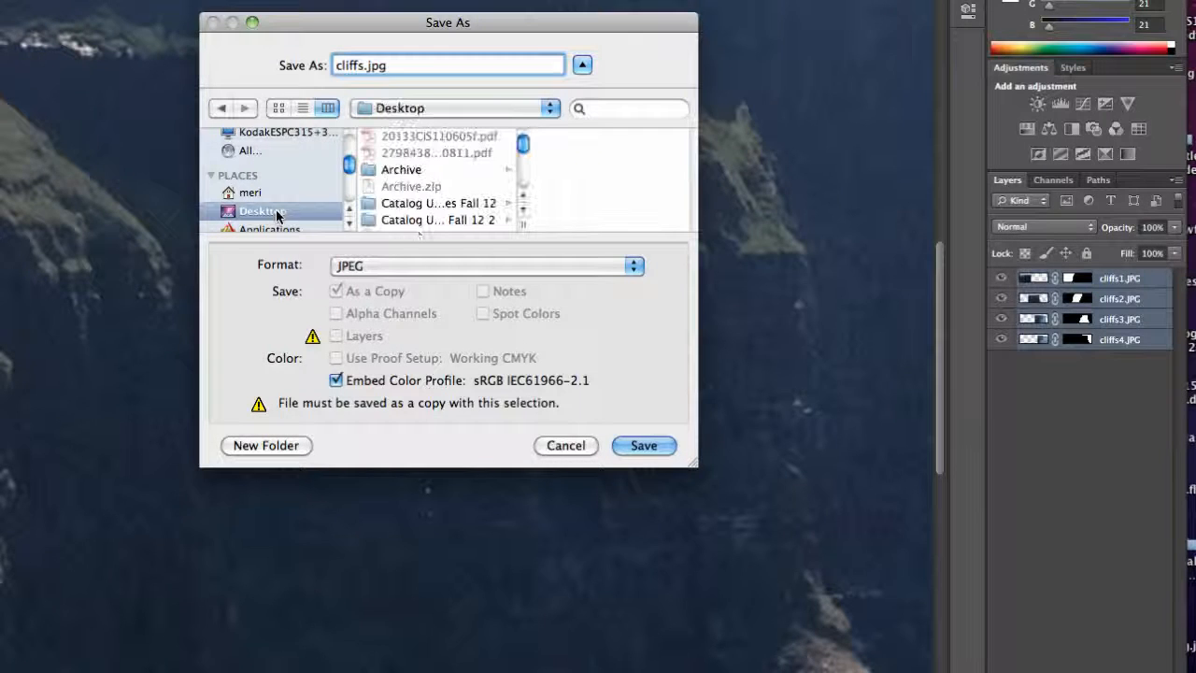
{"action": "left_click", "coordinate": [643, 445]}
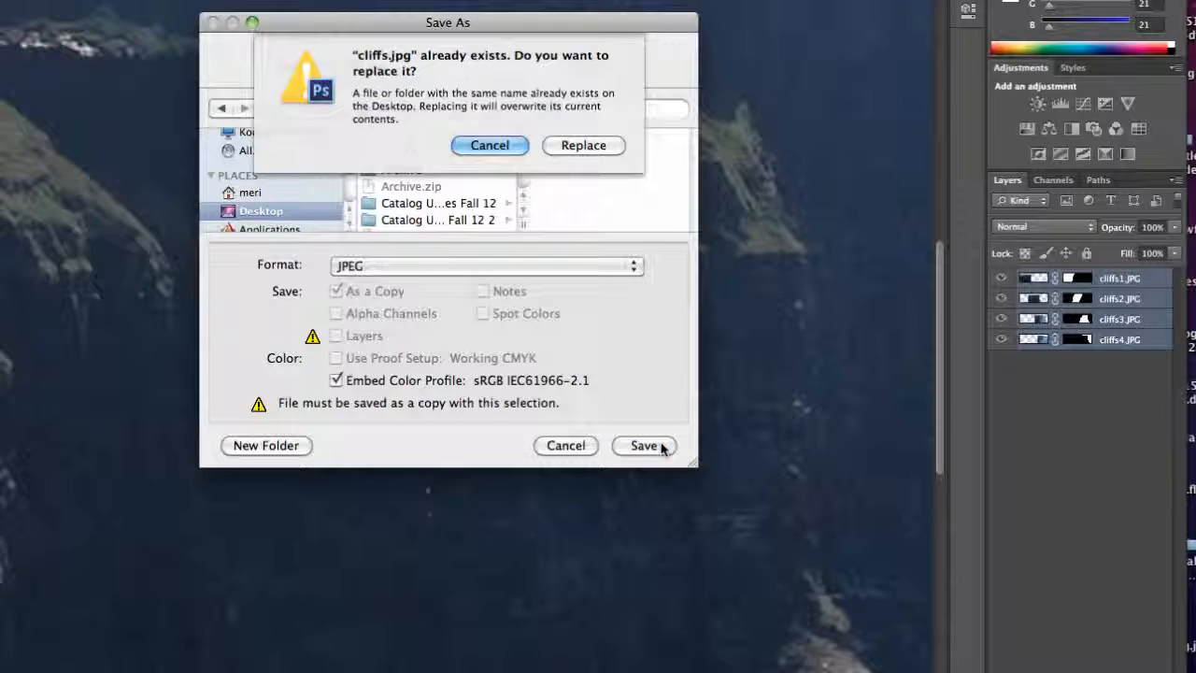
{"action": "left_click", "coordinate": [583, 145]}
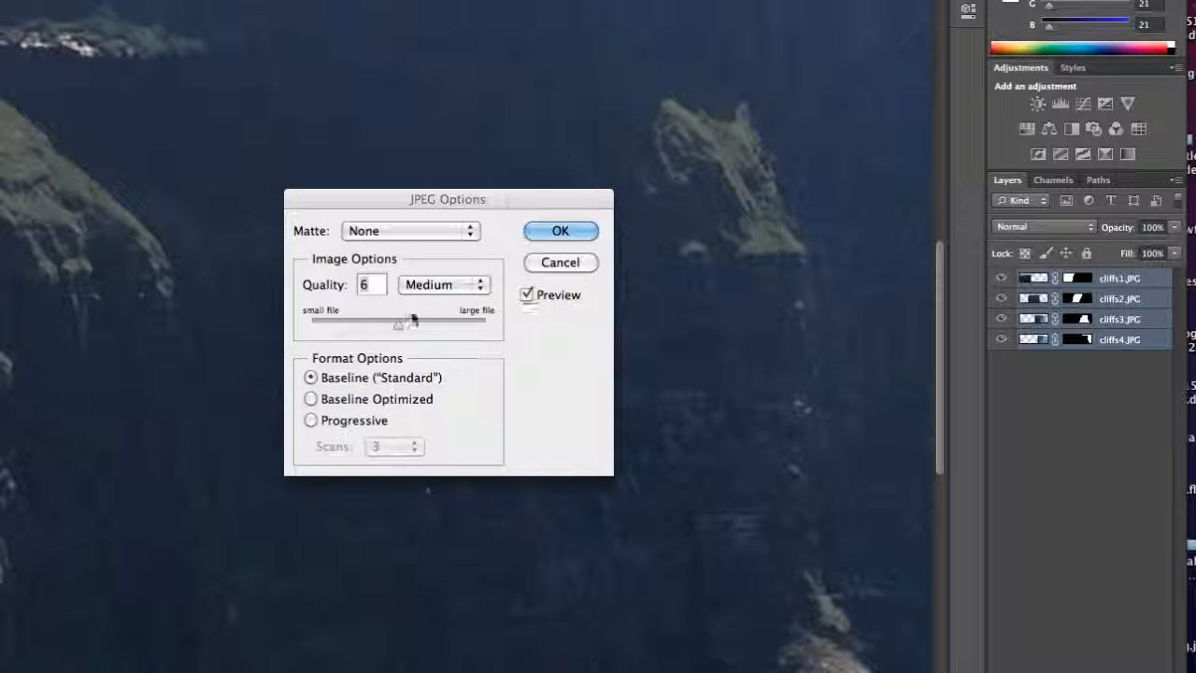
- Set JPEG quality to 12 (Maximum) and confirm the options
{"action": "left_click_drag", "start_coordinate": [394, 321], "coordinate": [485, 324]}
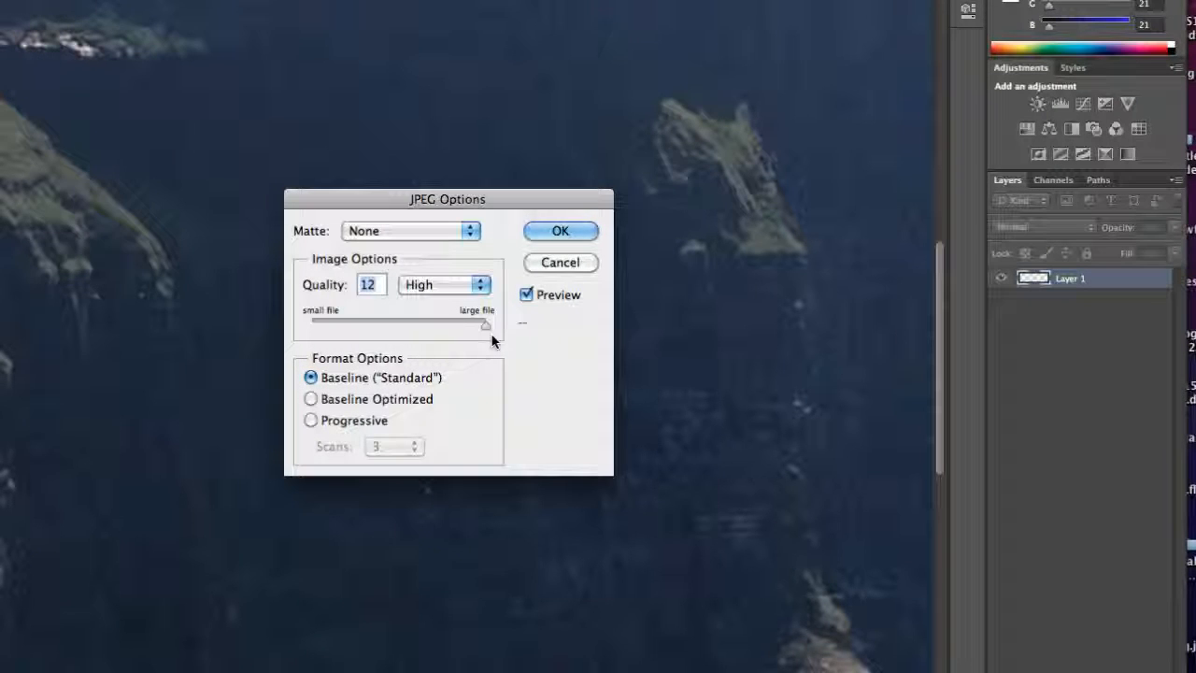
{"action": "left_click", "coordinate": [444, 284]}
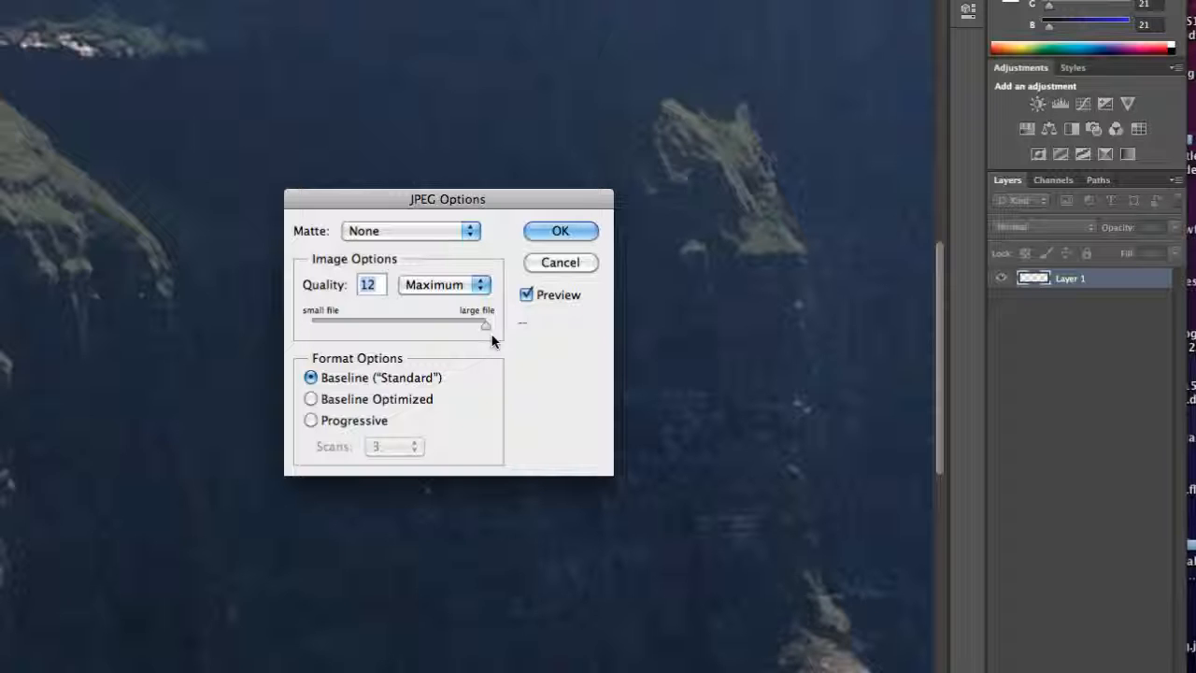
{"action": "mouse_move", "coordinate": [595, 215]}
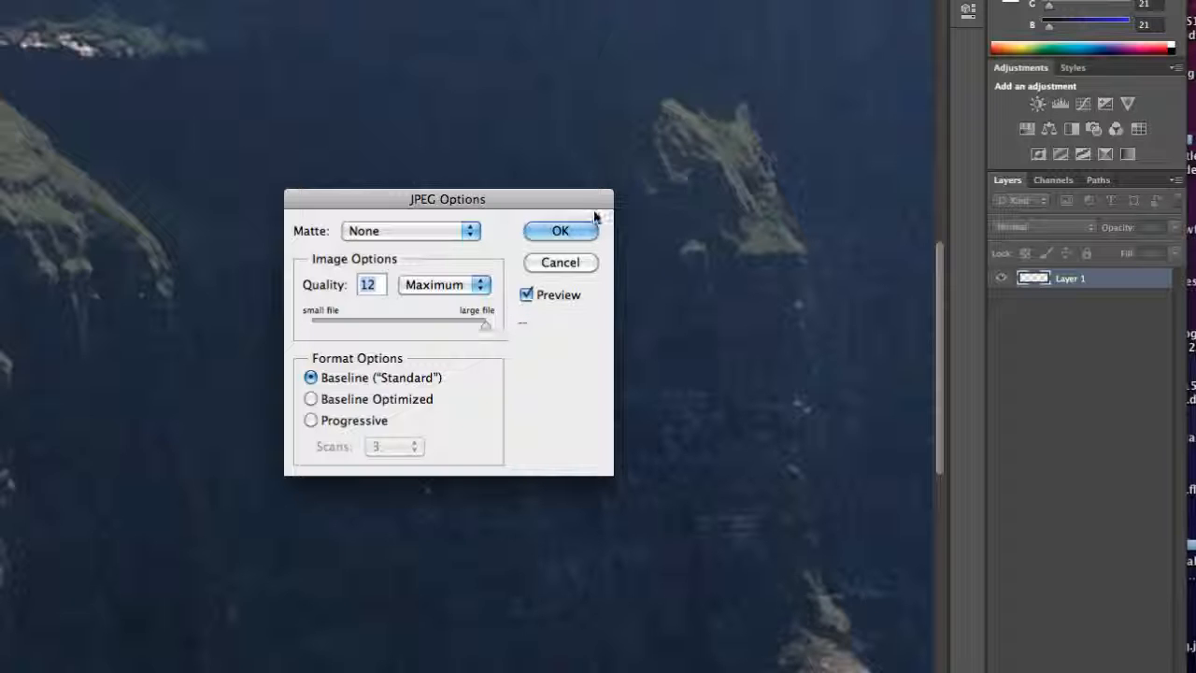
{"action": "left_click", "coordinate": [560, 231]}
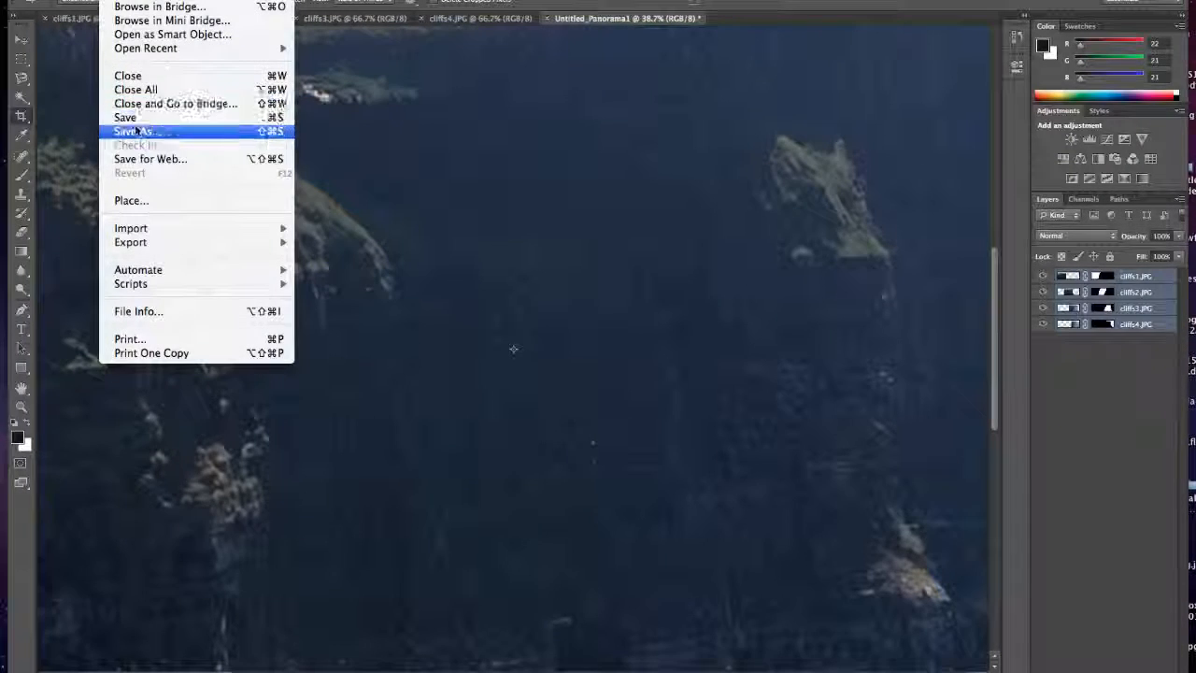
- In Save for Web, scale the panorama to 20% and pick the quality-15 JPEG pane
{"action": "left_click", "coordinate": [150, 159]}
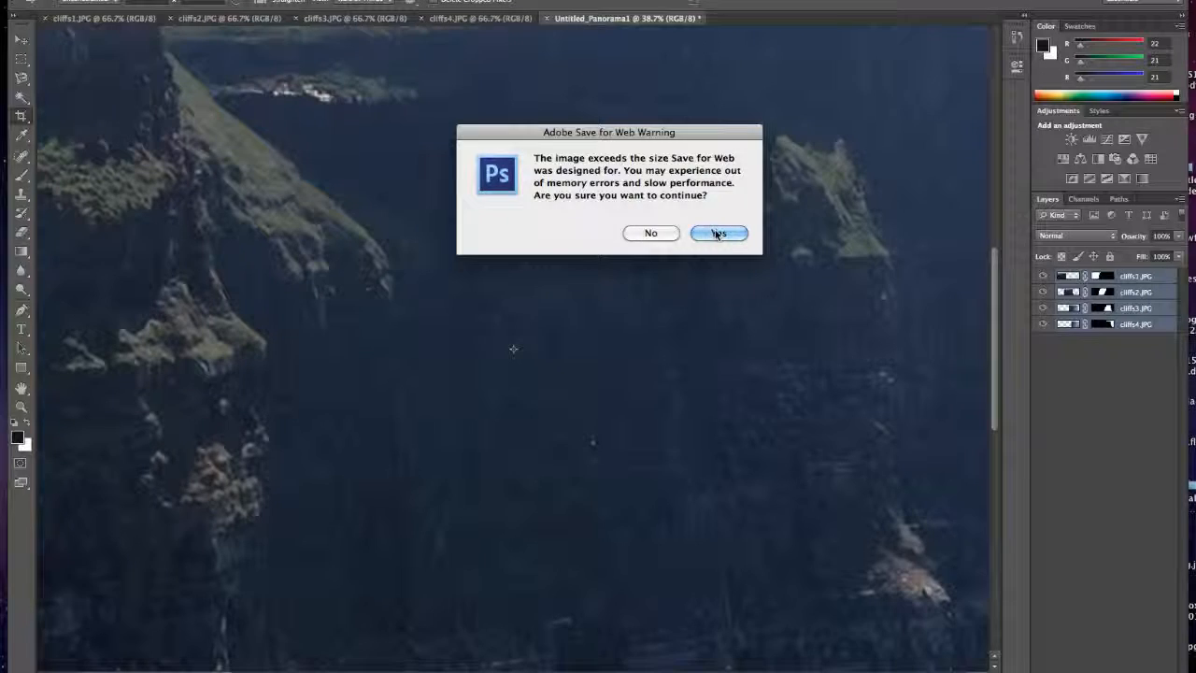
{"action": "left_click", "coordinate": [718, 233]}
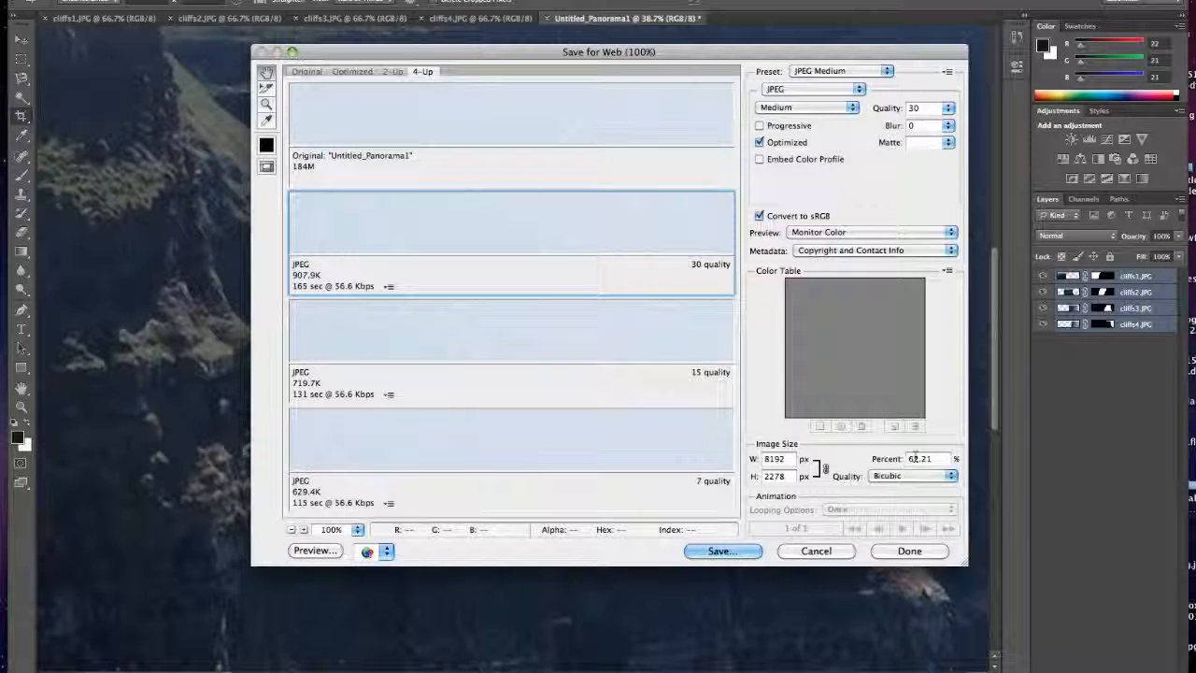
{"action": "left_click", "coordinate": [921, 459]}
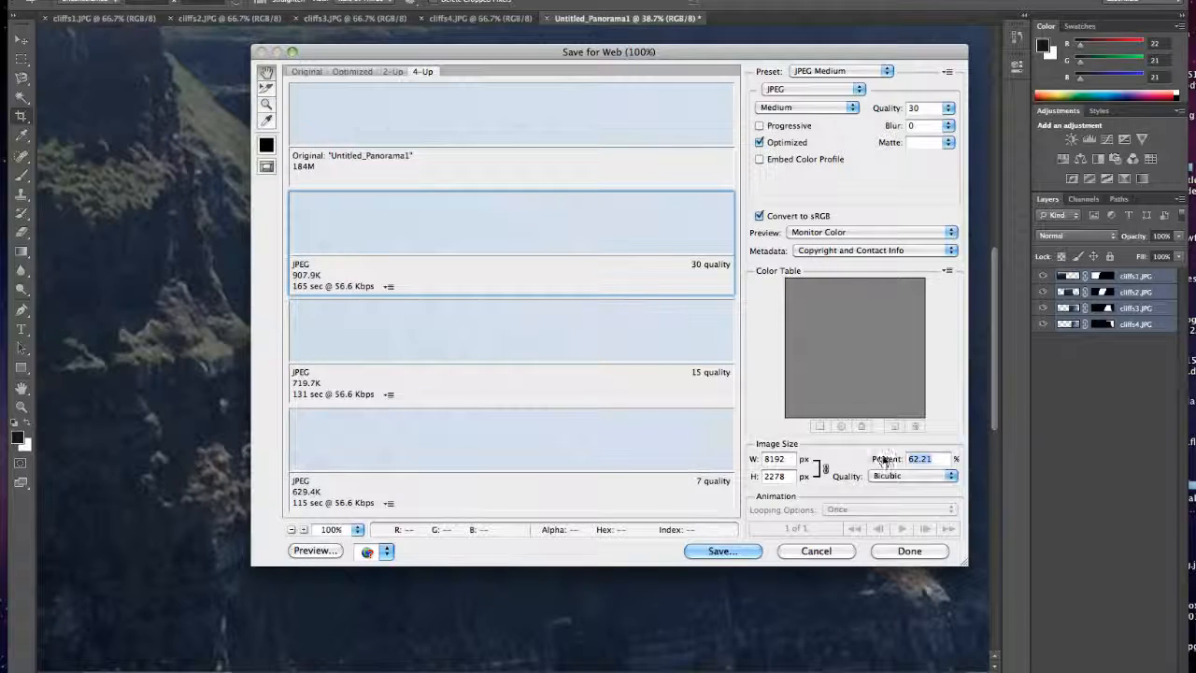
{"action": "type", "text": "20"}
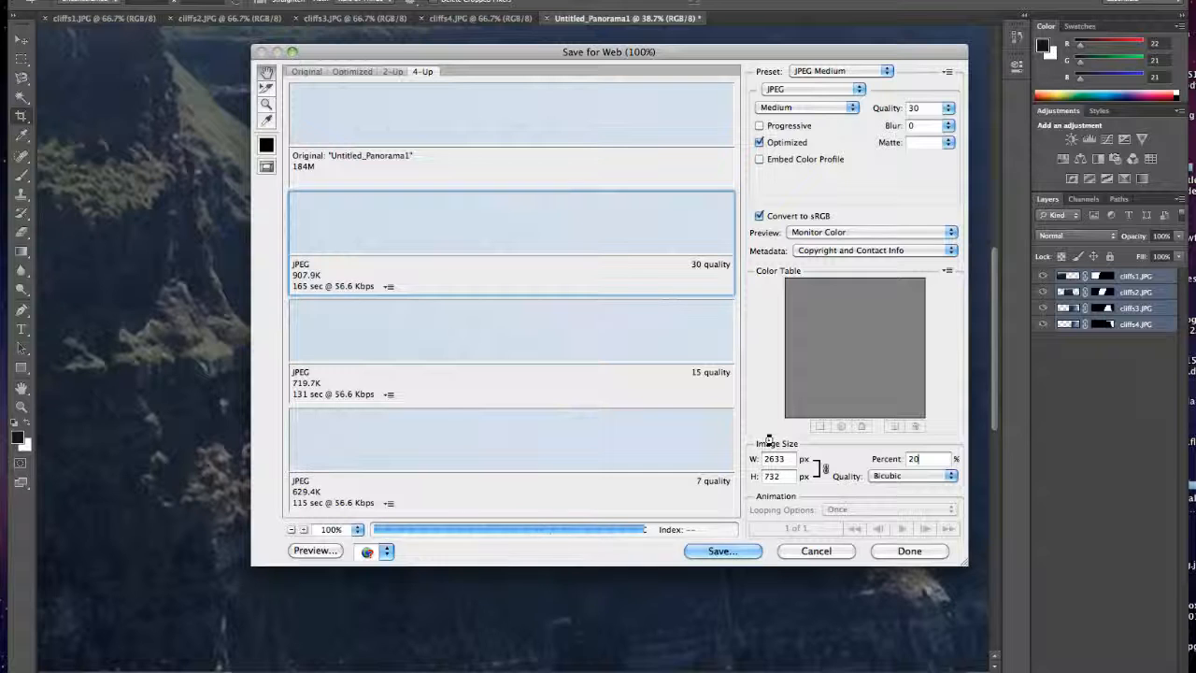
{"action": "left_click", "coordinate": [357, 530]}
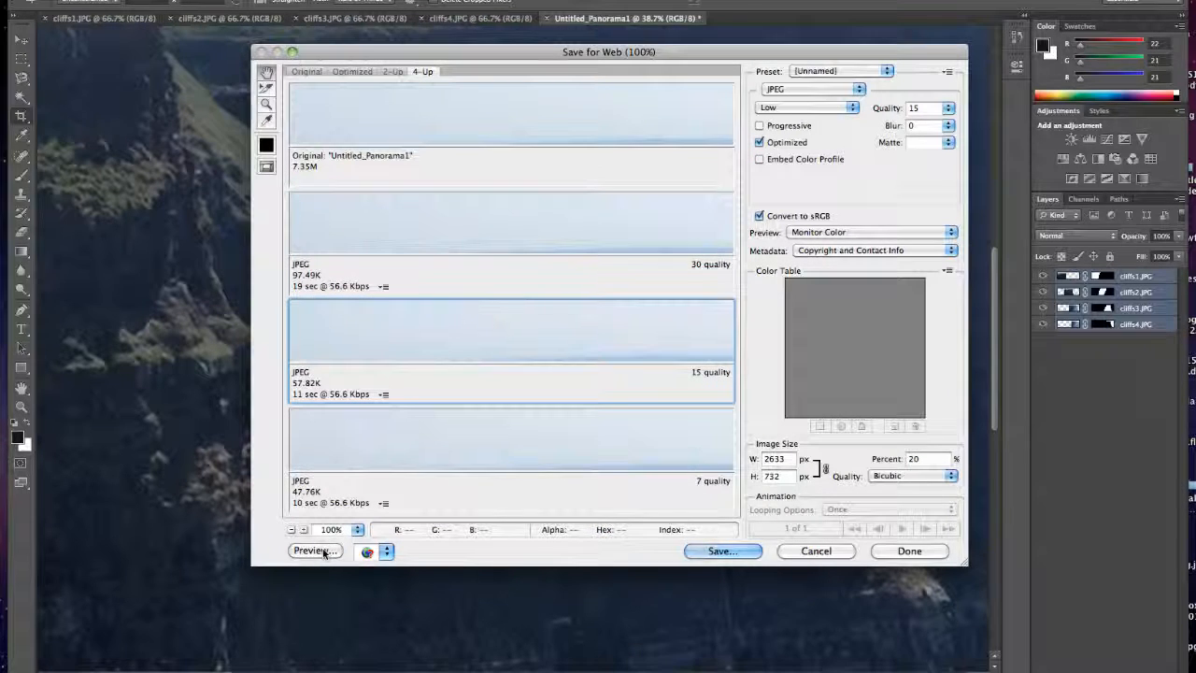
- Preview the 2633×732, 57.82K quality-15 panorama in Firefox and scroll through it
{"action": "left_click", "coordinate": [316, 551]}
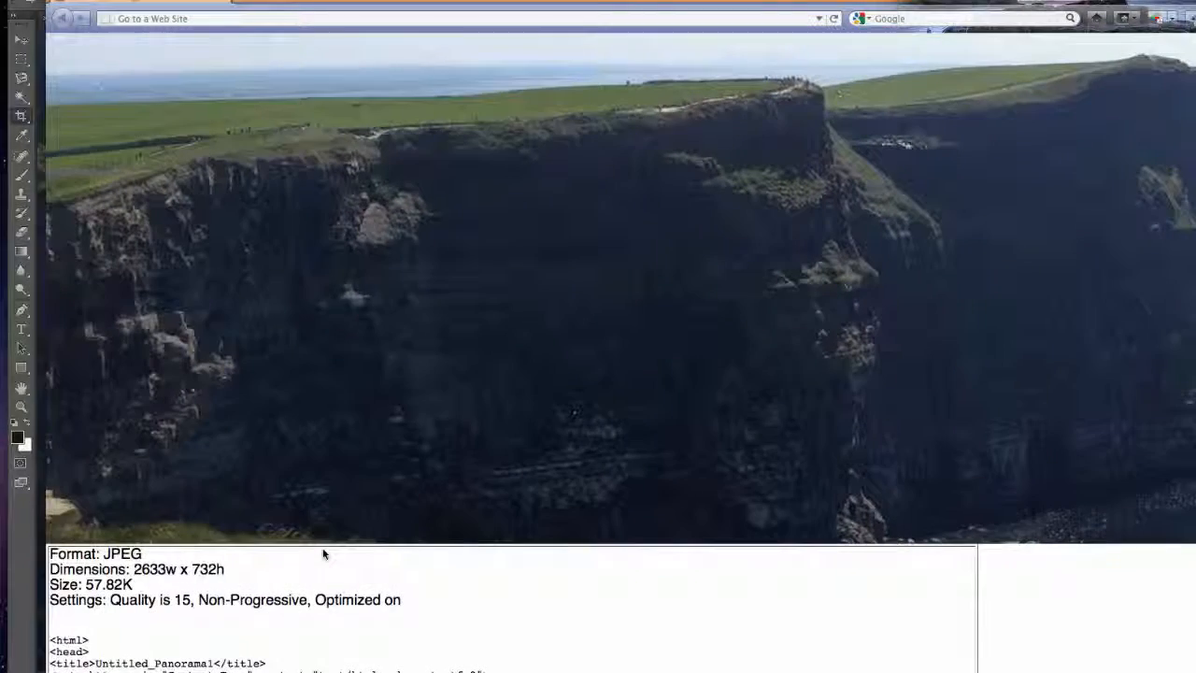
{"action": "scroll", "scroll_direction": "down", "scroll_amount": 3}
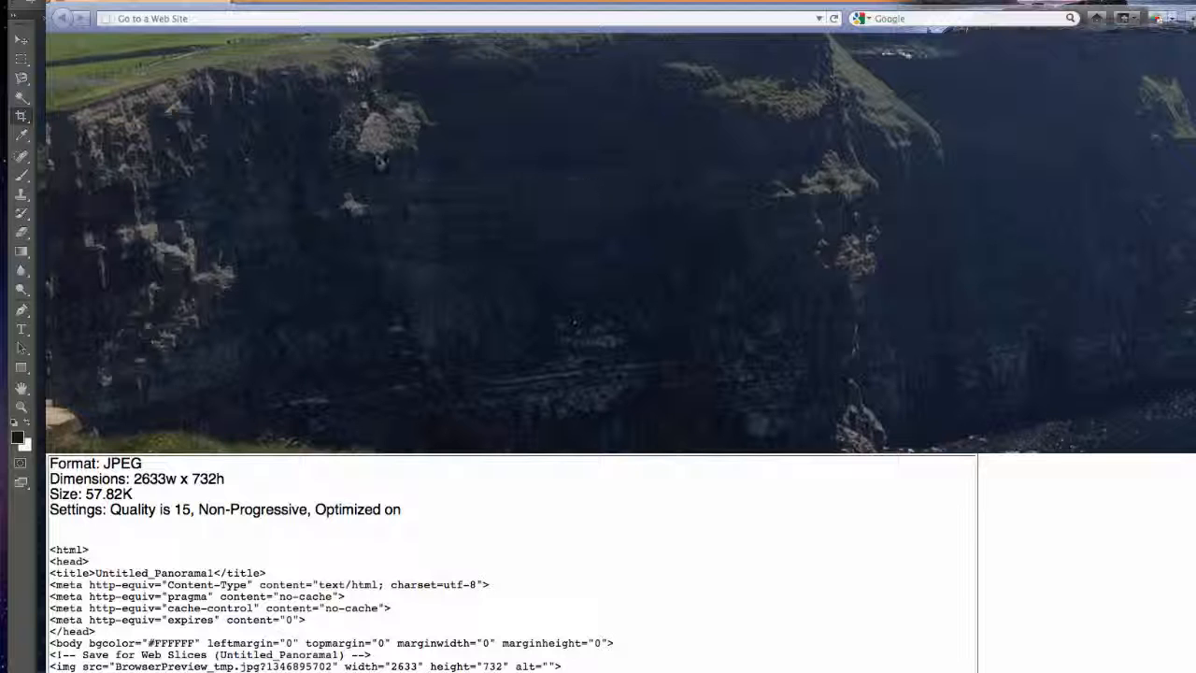
{"action": "scroll", "scroll_direction": "down", "scroll_amount": 3}
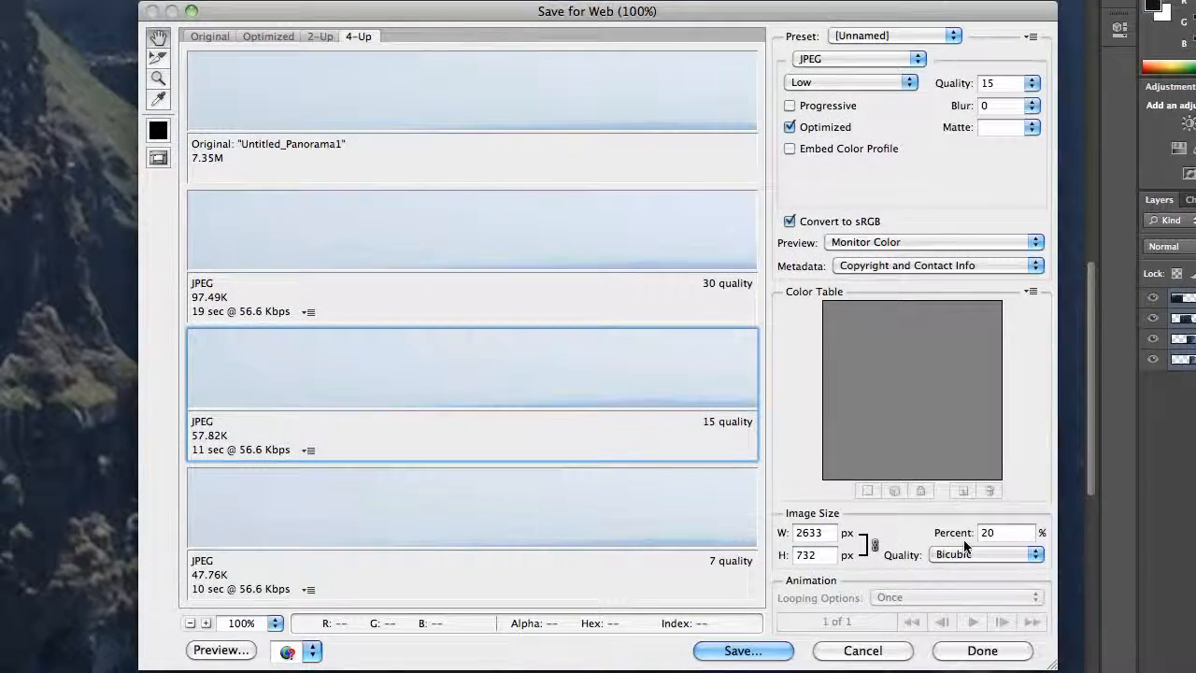
- Change the web output to 10% (1317×366) and preview it in a browser
{"action": "type", "text": "1"}
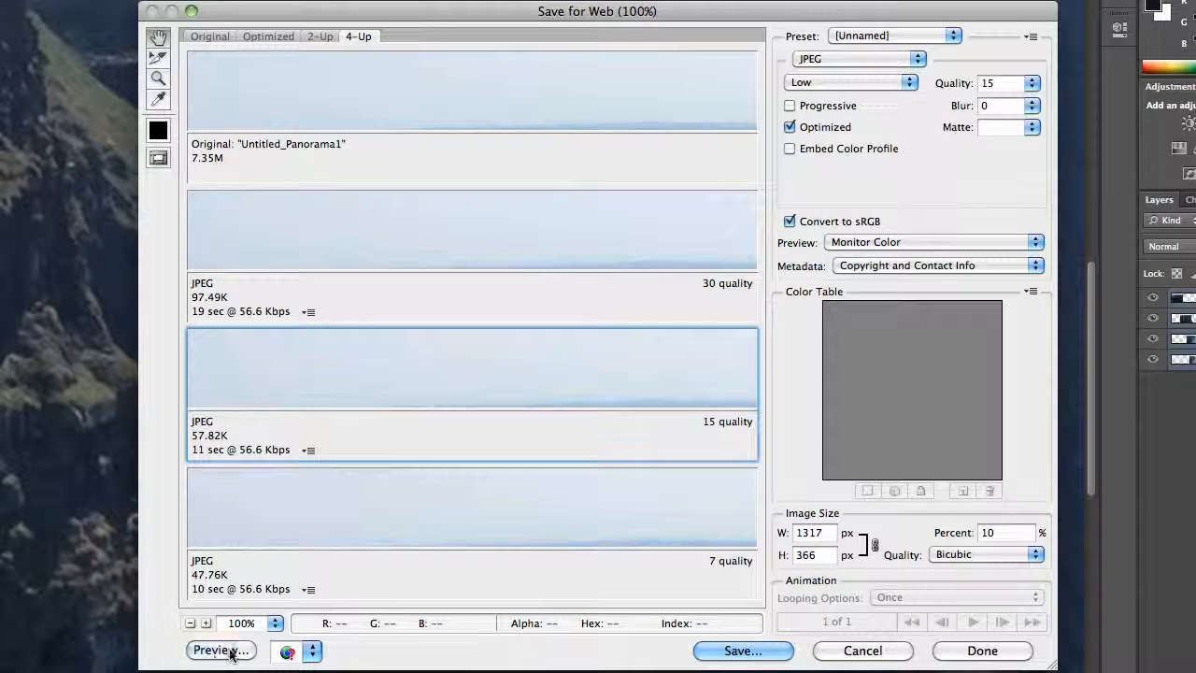
{"action": "left_click", "coordinate": [220, 650]}
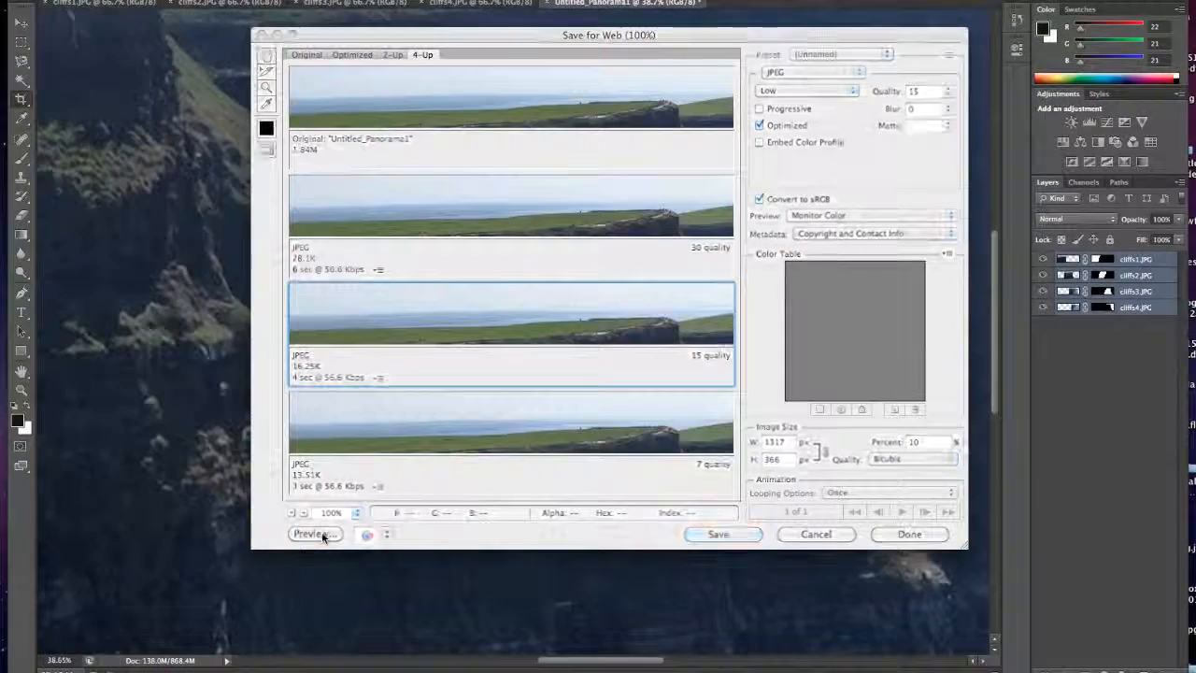
- Review the 1317×366, 16.25K quality-15 panorama preview in Firefox
{"action": "left_click", "coordinate": [315, 534]}
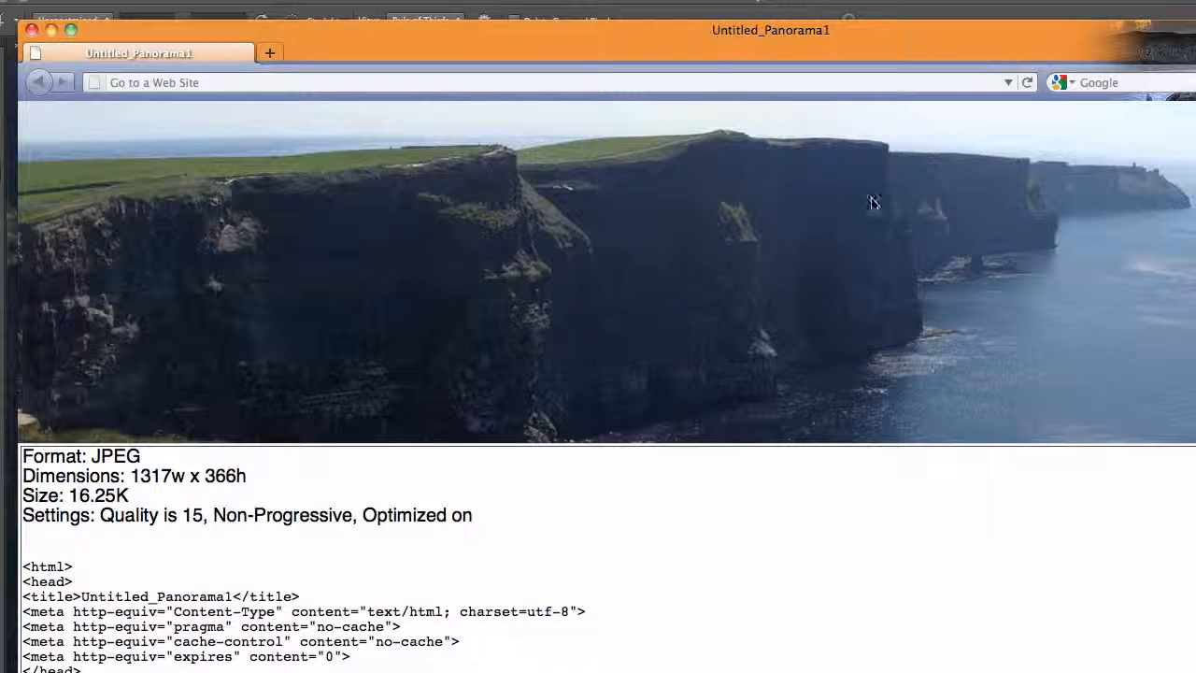
{"action": "mouse_move", "coordinate": [864, 327]}
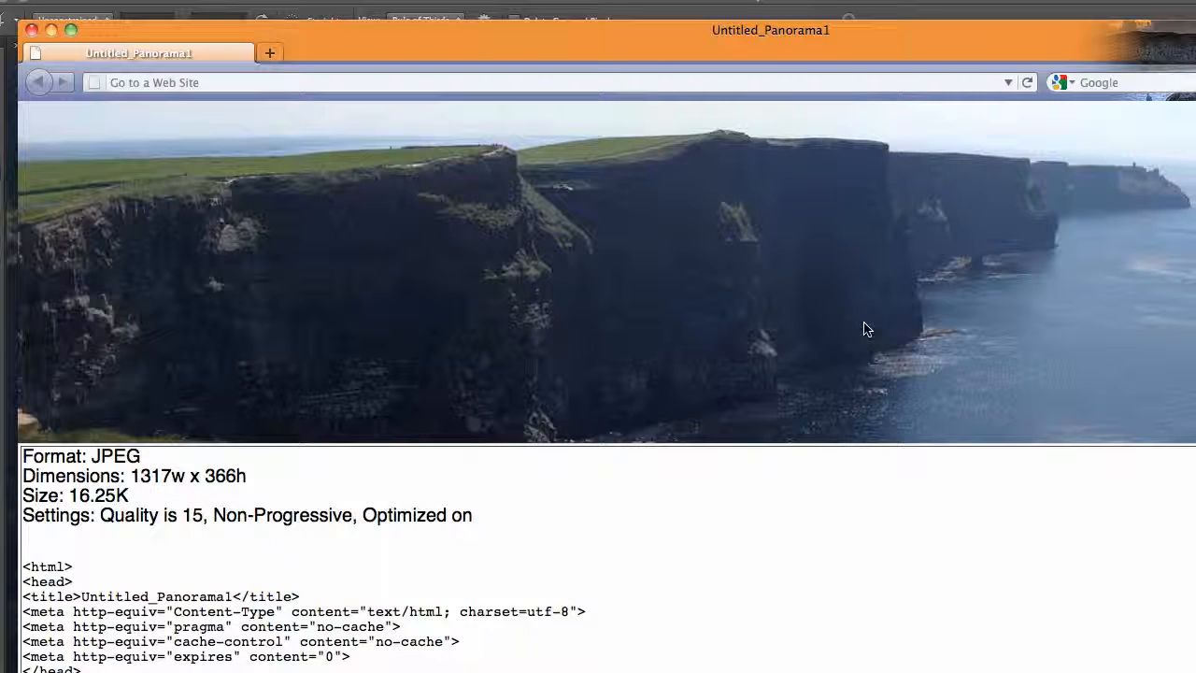
{"action": "mouse_move", "coordinate": [860, 292]}
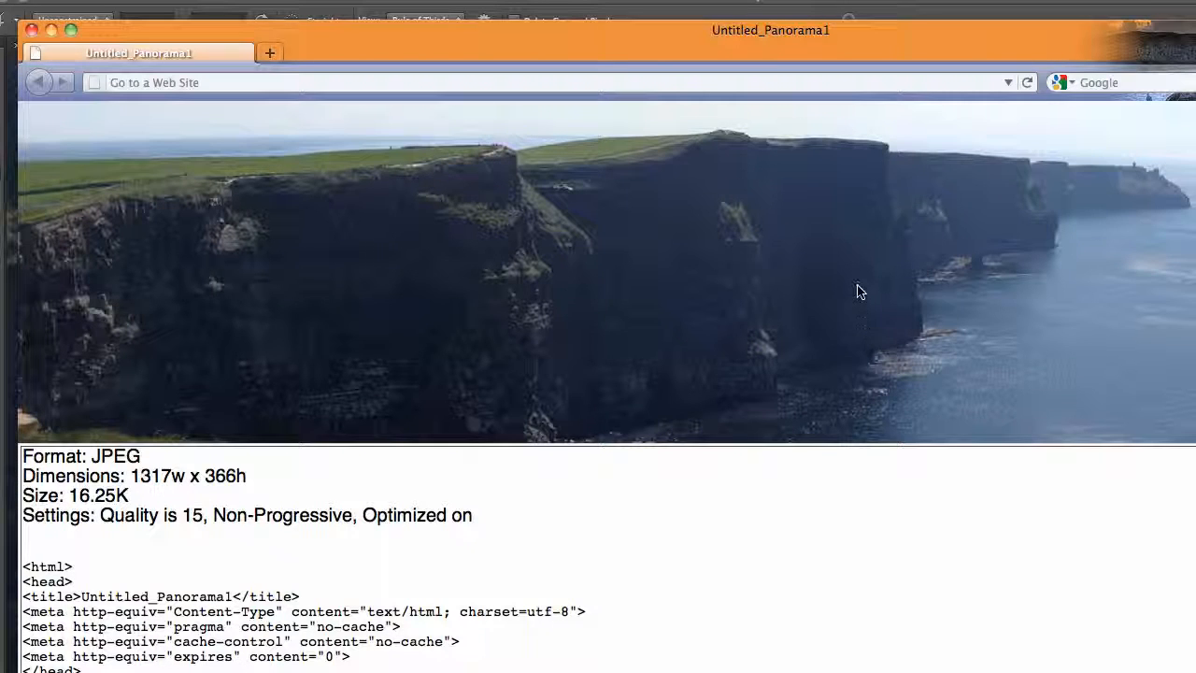